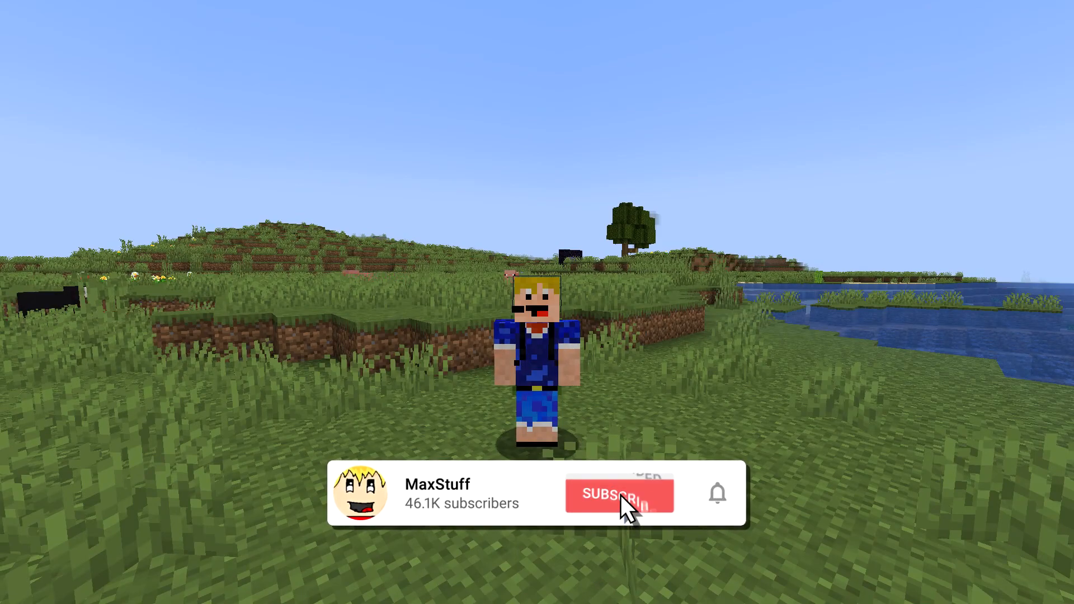
Step: Navigate File Explorer to the AppData Roaming folder via %appdata%
click(617, 494)
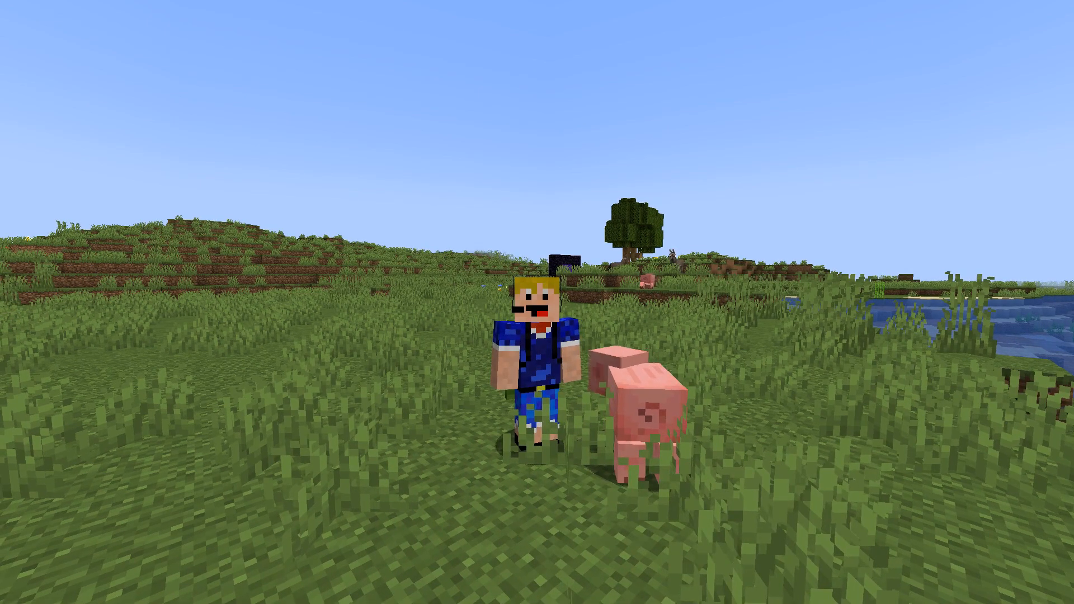
click(359, 589)
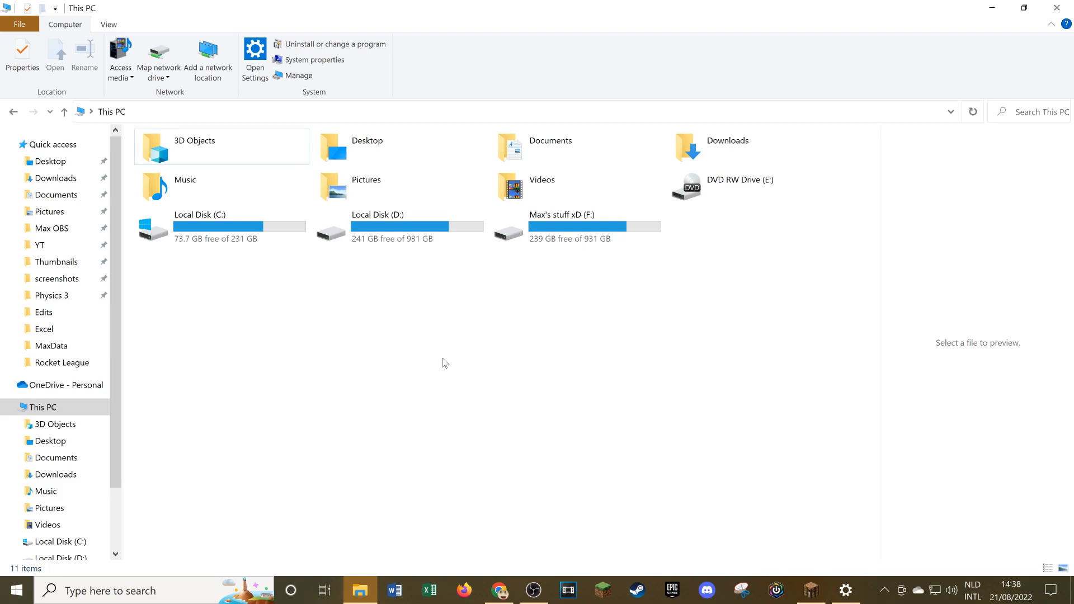
mouse_move(430, 363)
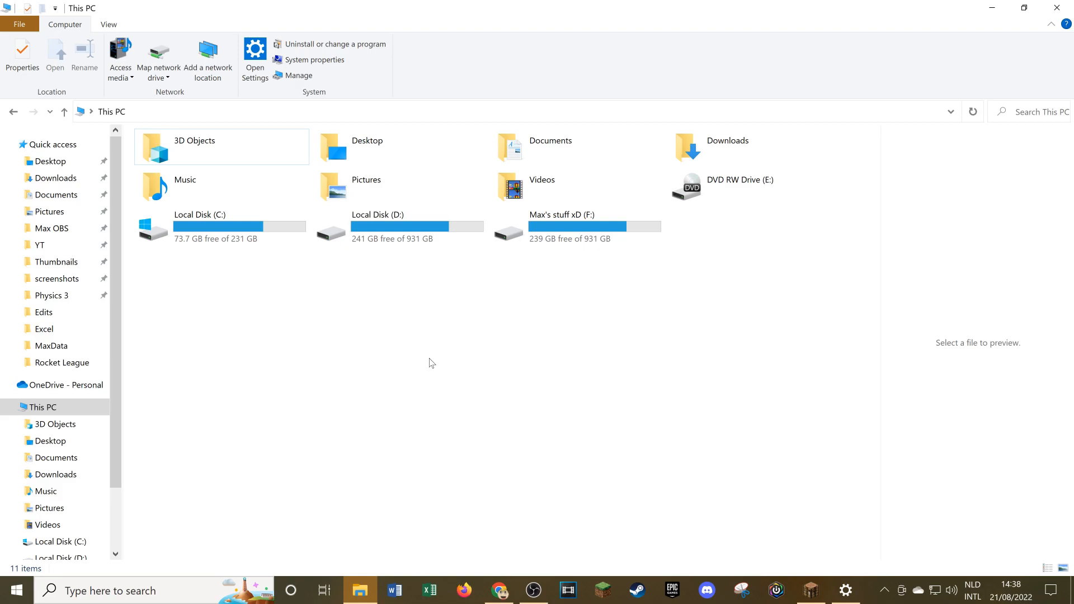
mouse_move(307, 331)
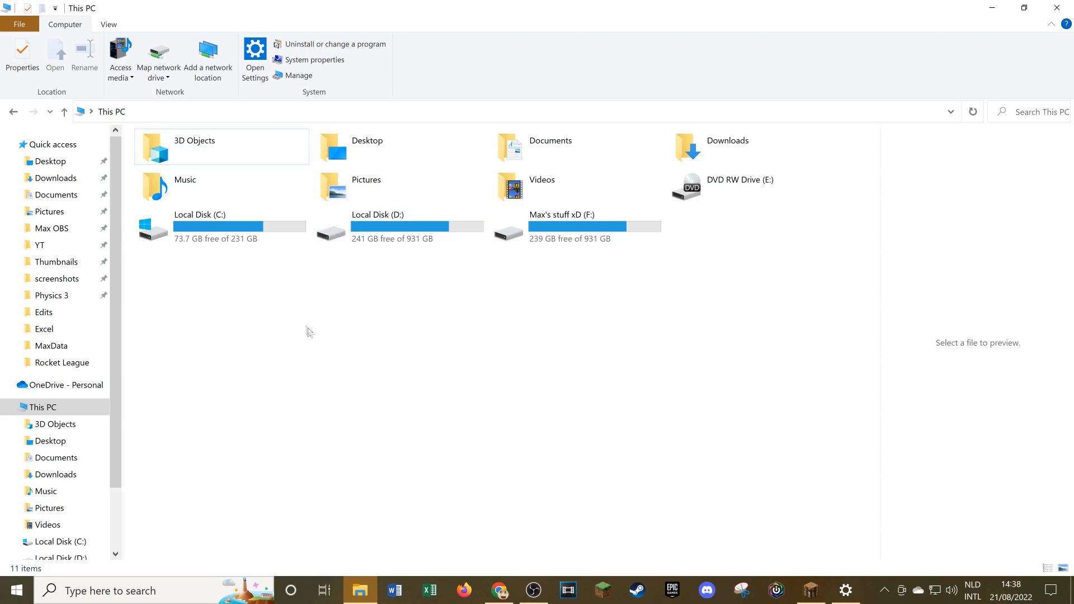
mouse_move(559, 332)
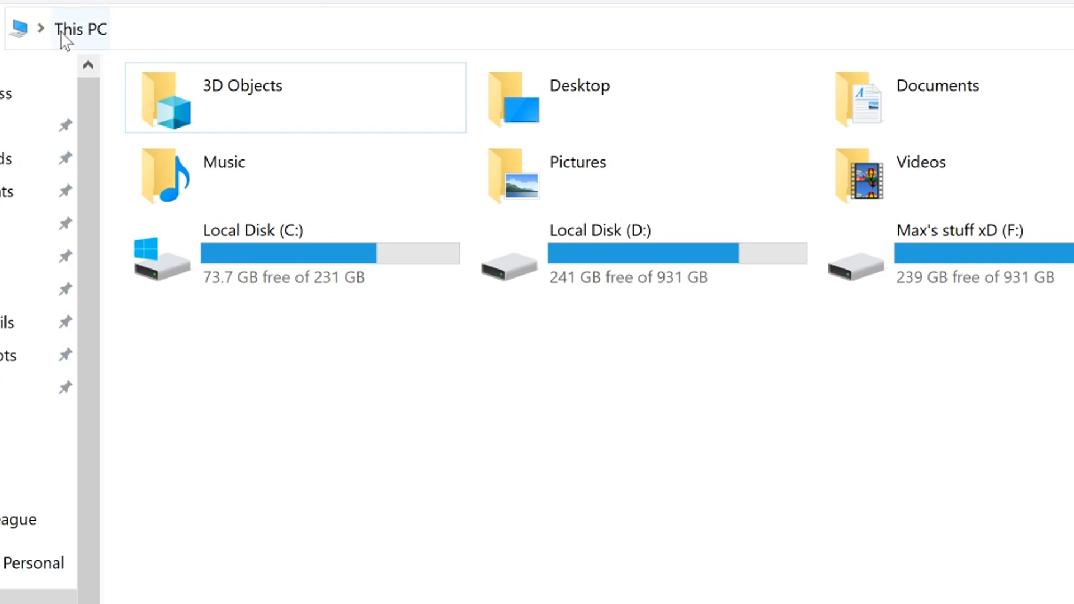
mouse_move(233, 38)
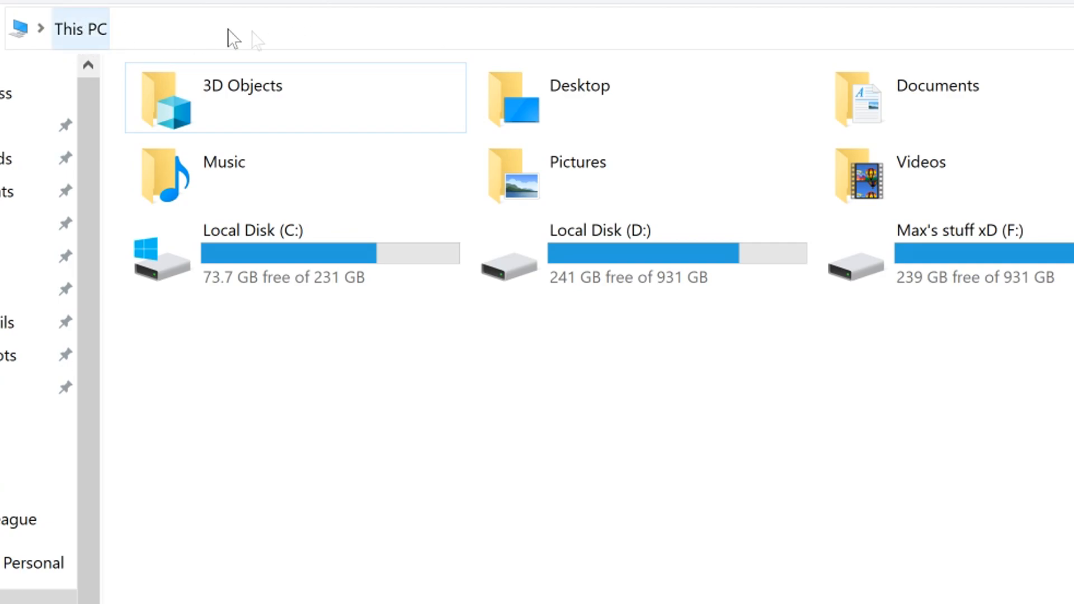
click(80, 29)
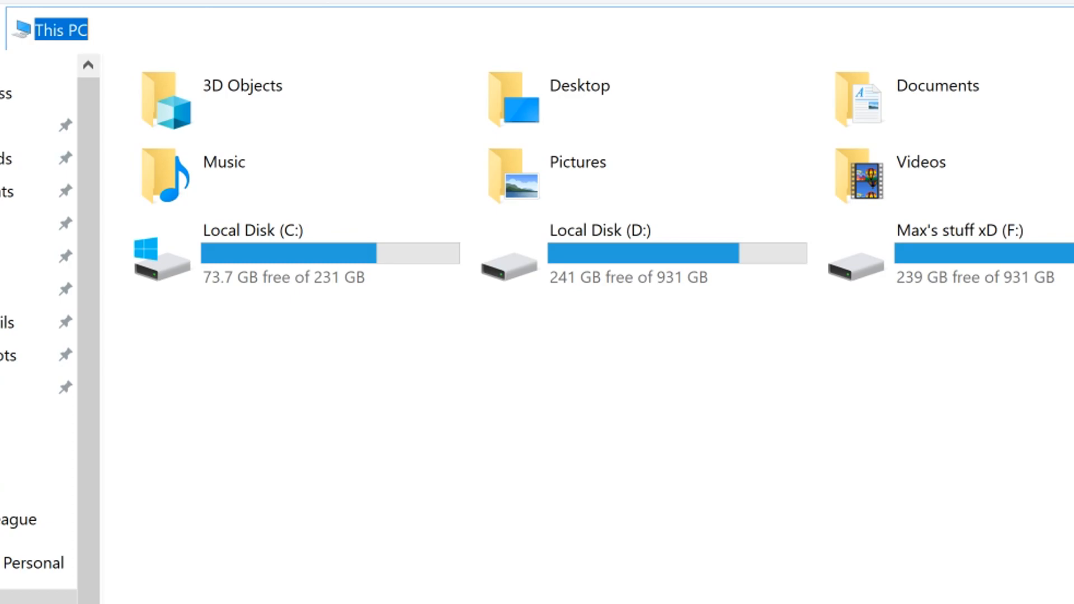
text(%appdata)
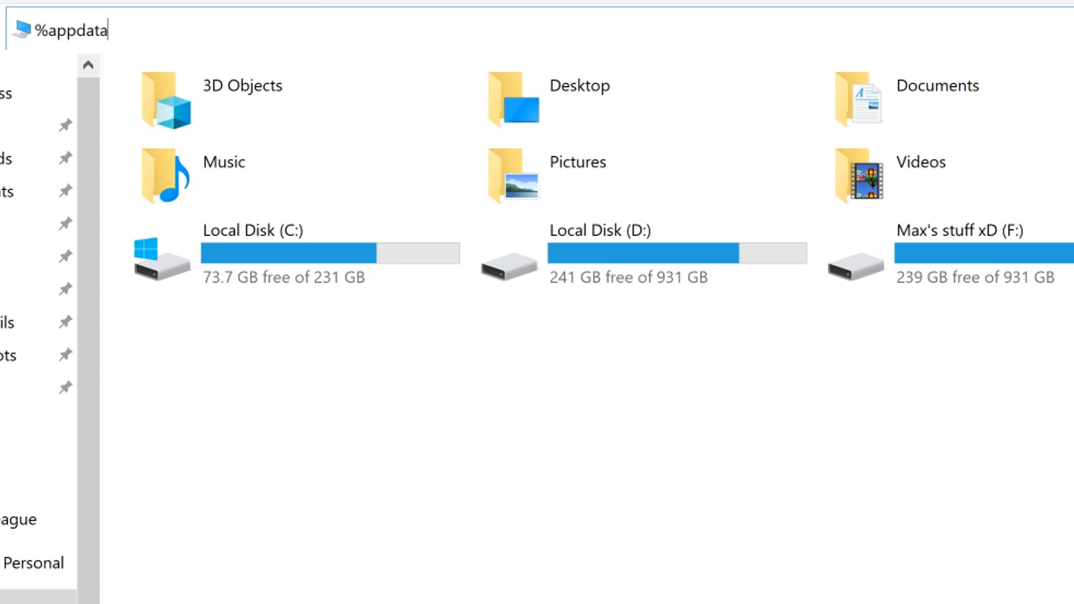
text(%)
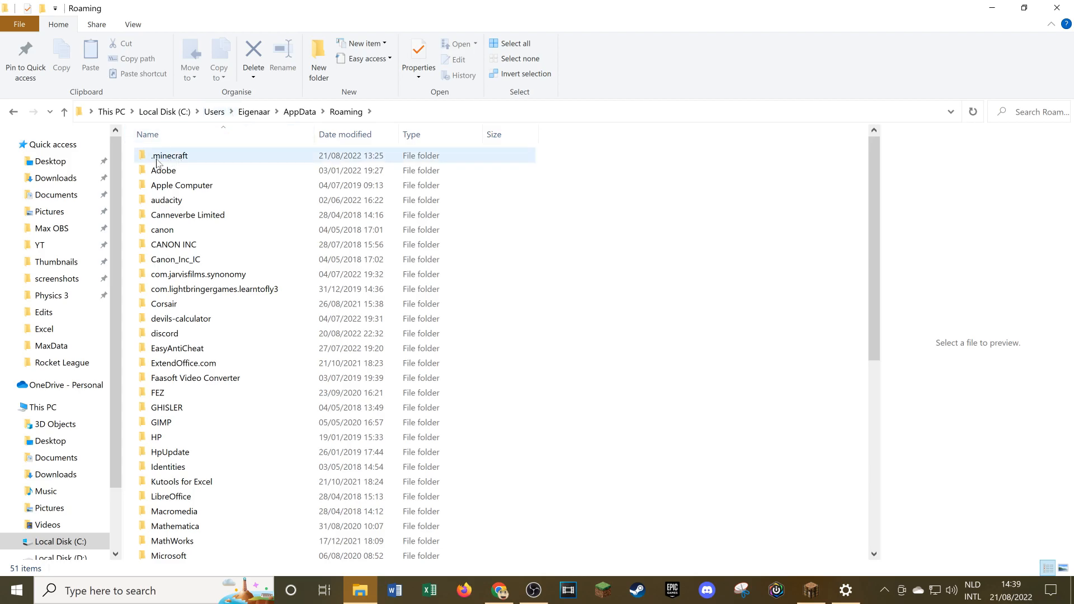
mouse_move(169, 155)
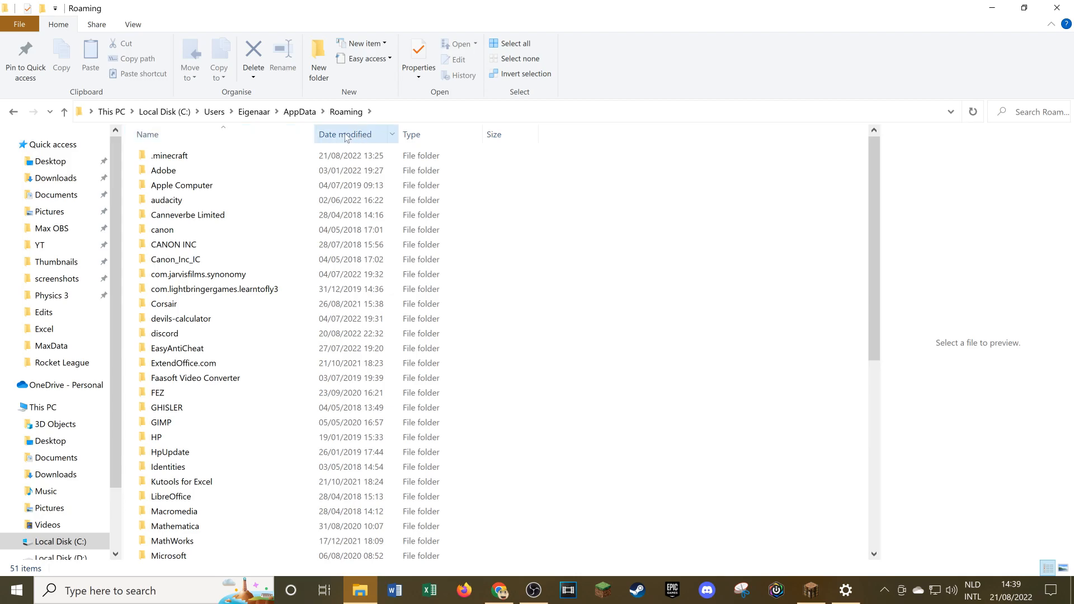
Step: Sort Roaming by Date modified, newest first, bringing .minecraft near the top
click(344, 133)
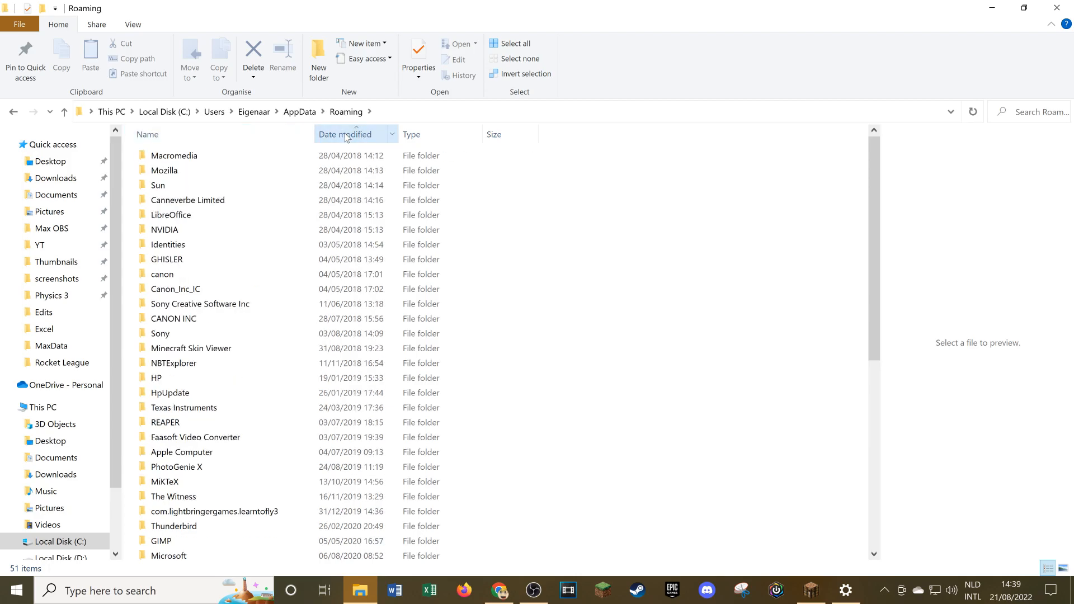
click(344, 135)
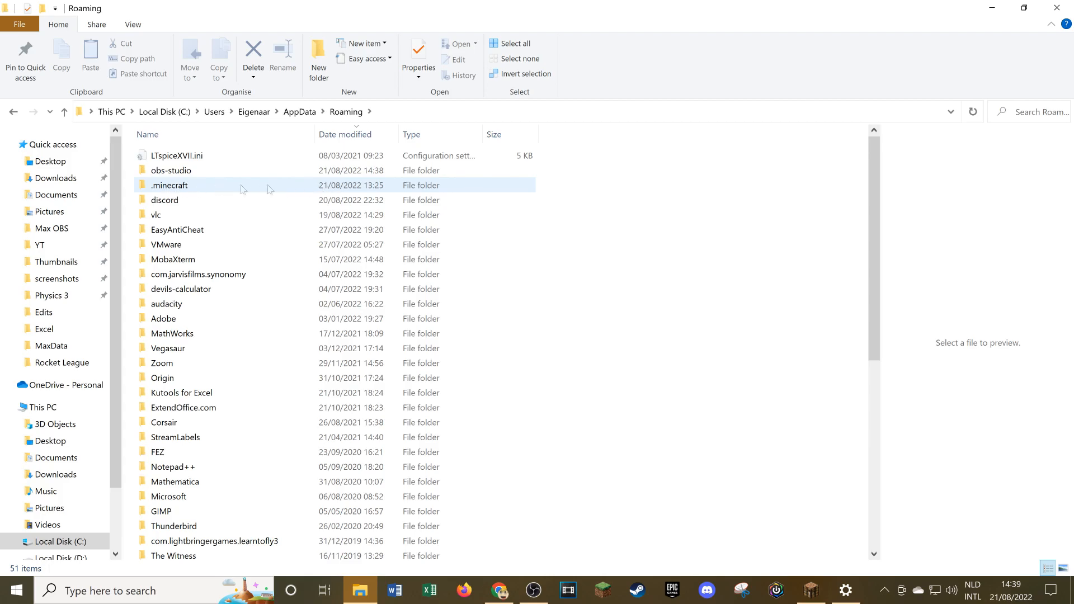
Step: Browse the .minecraft folder and its versions subfolder, returning to .minecraft
double_click(169, 185)
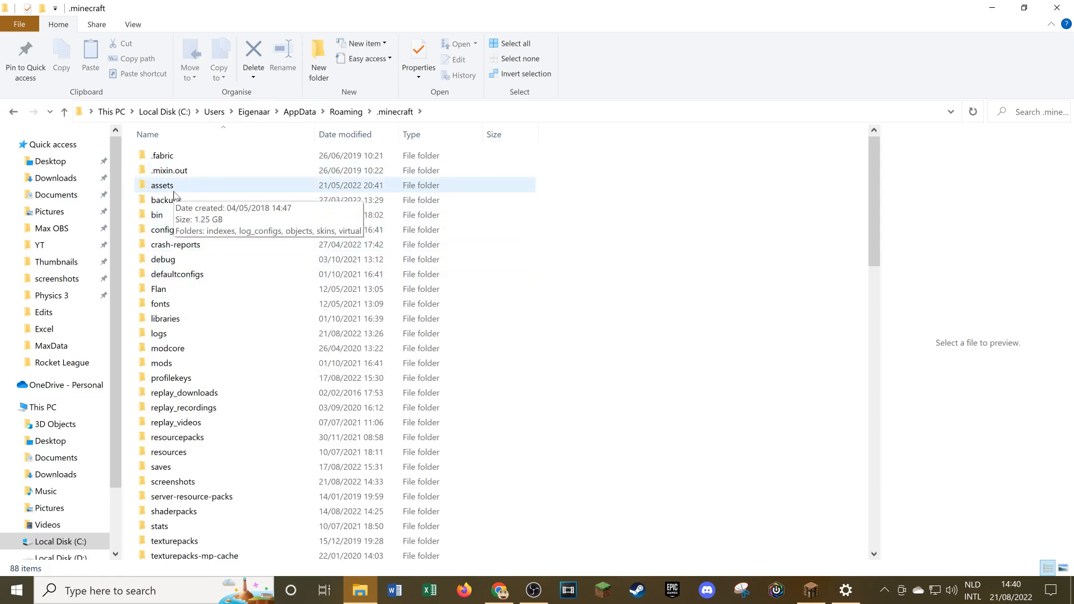
click(161, 362)
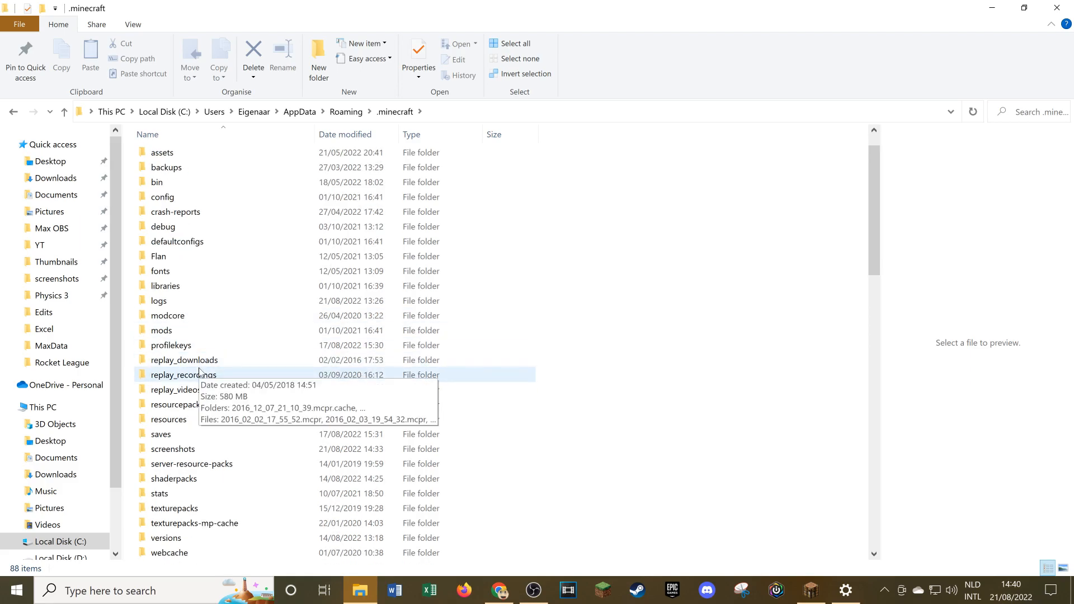
scroll(down, 3)
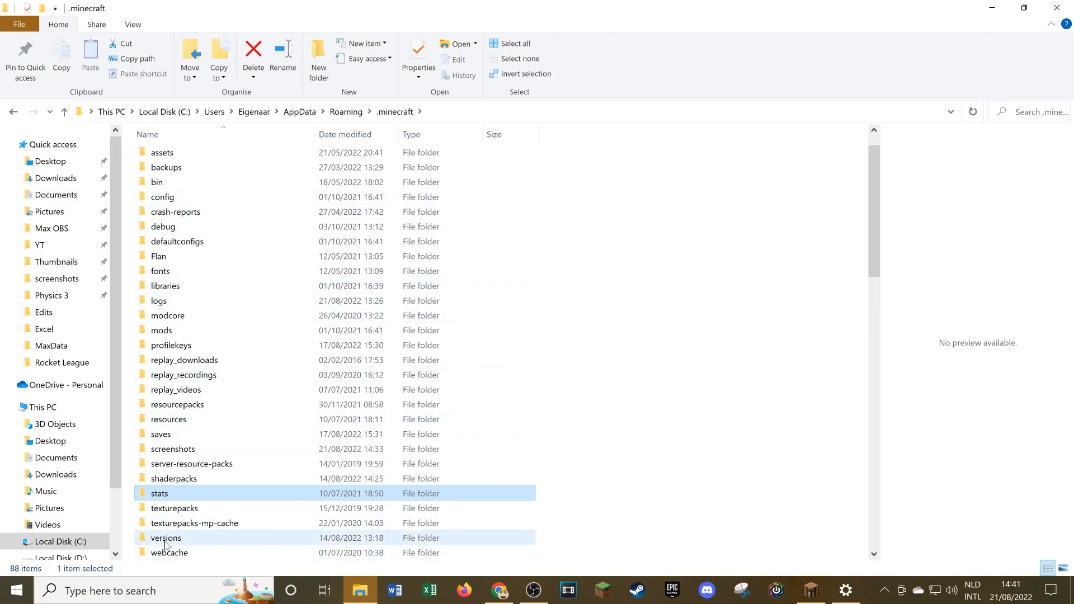
double_click(166, 537)
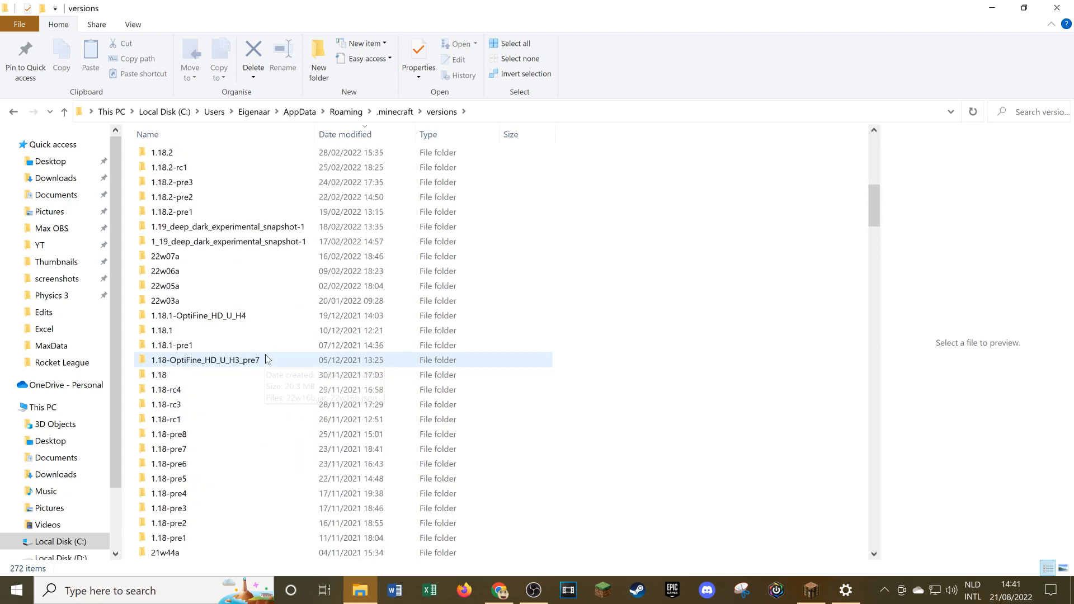
click(395, 112)
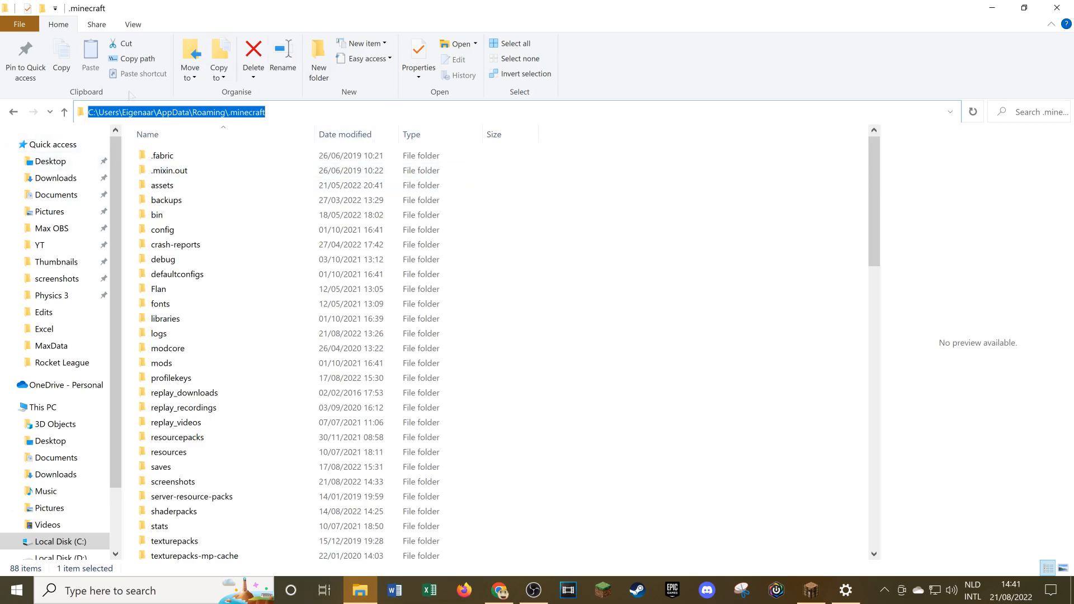
mouse_move(219, 133)
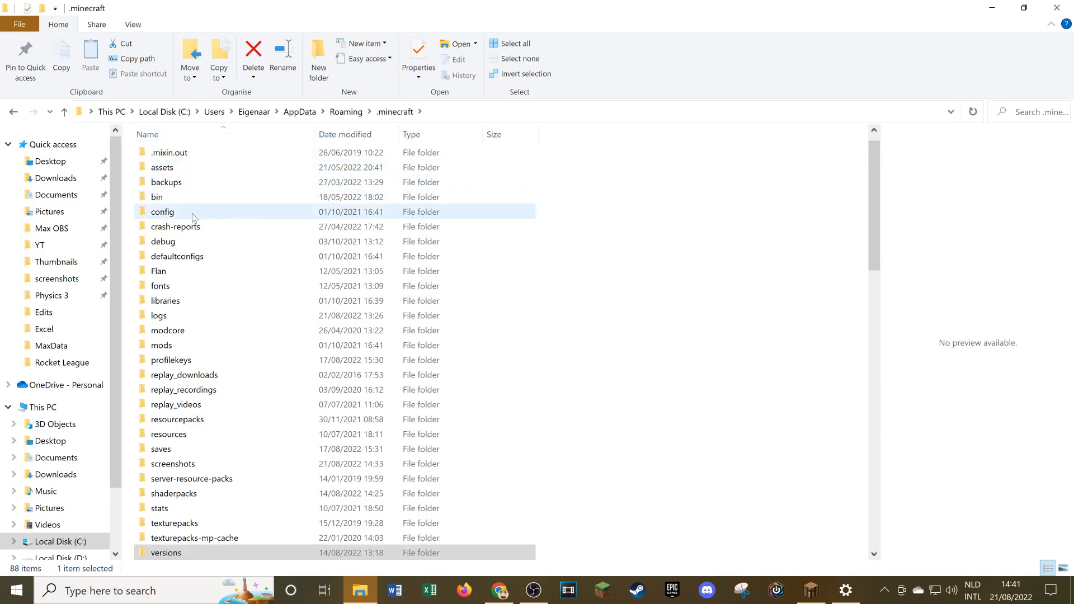
Step: From Roaming, pin .minecraft to Quick access and visit the pinned screenshots folder
click(64, 112)
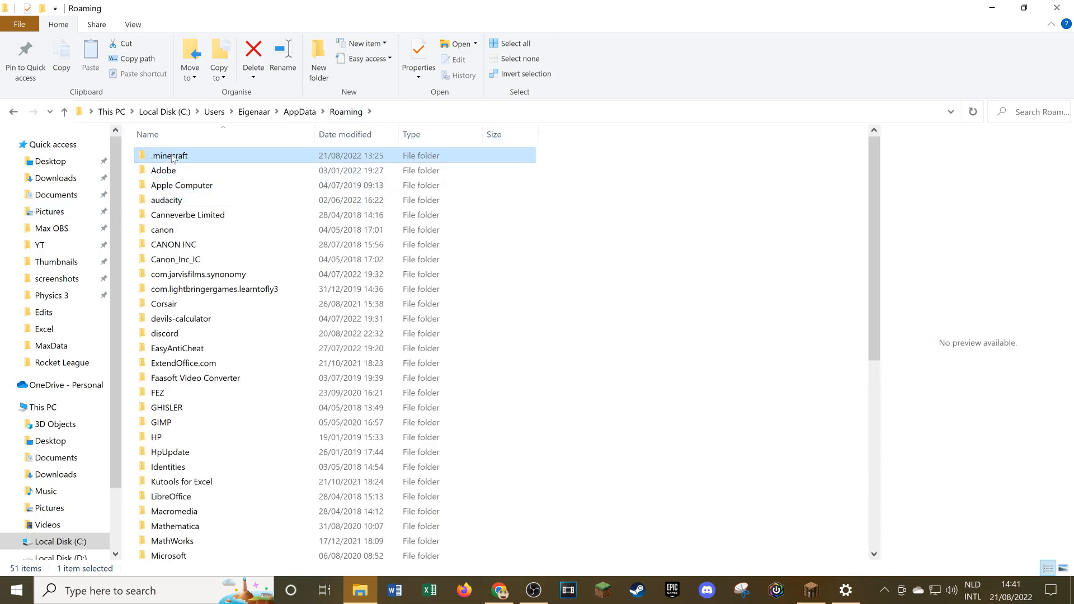
right_click(169, 155)
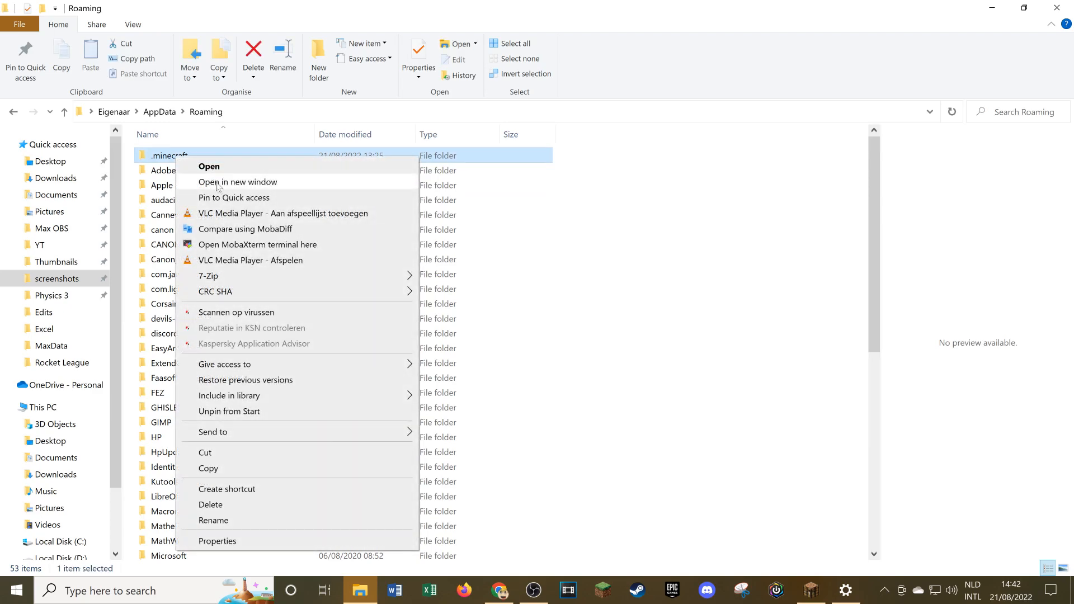
mouse_move(232, 198)
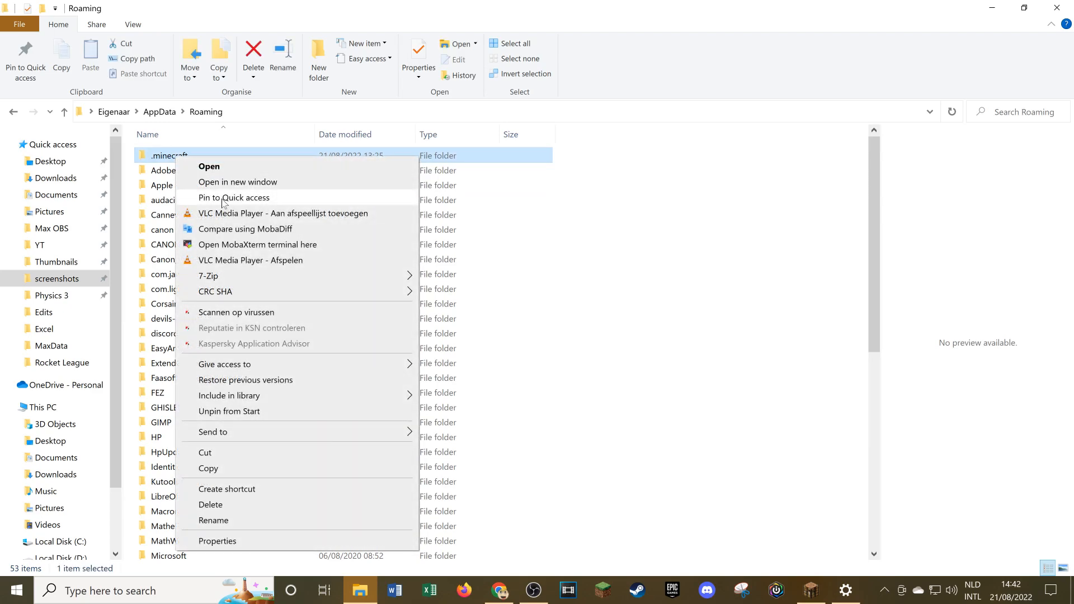
click(234, 197)
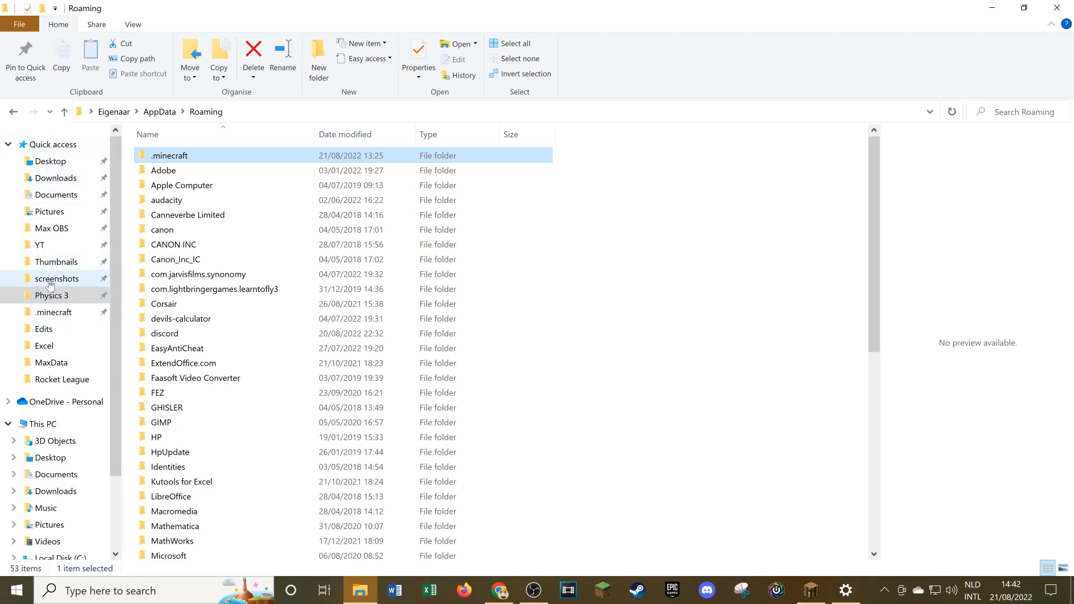
click(57, 279)
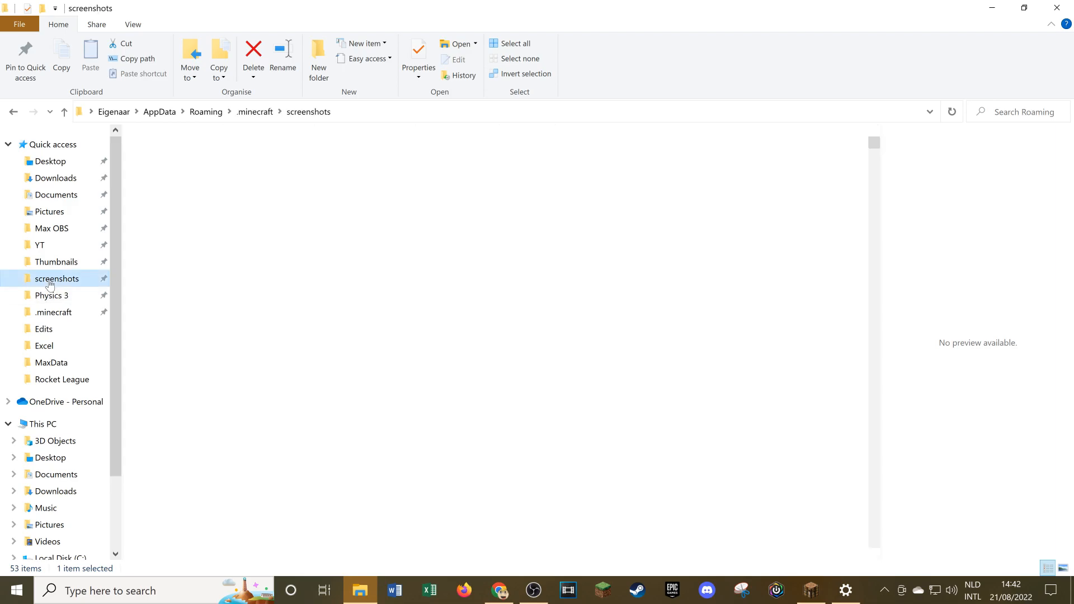
double_click(56, 279)
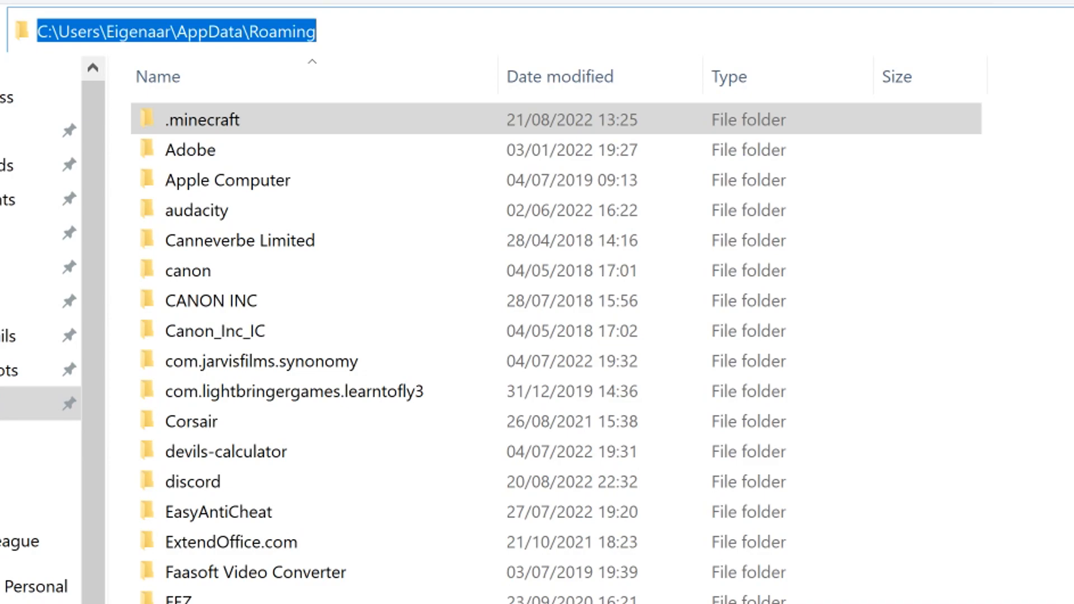
Step: Navigate via %localappdata% into Packages and the Microsoft.MinecraftUWP_8wekyb3d8bbwe Bedrock package
text(%localap)
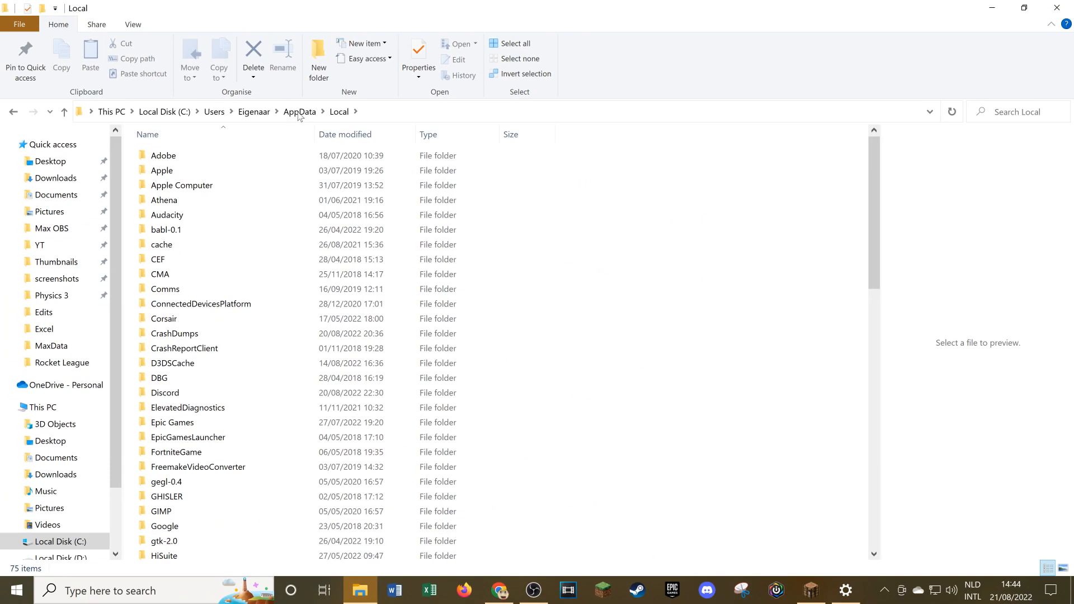
click(163, 156)
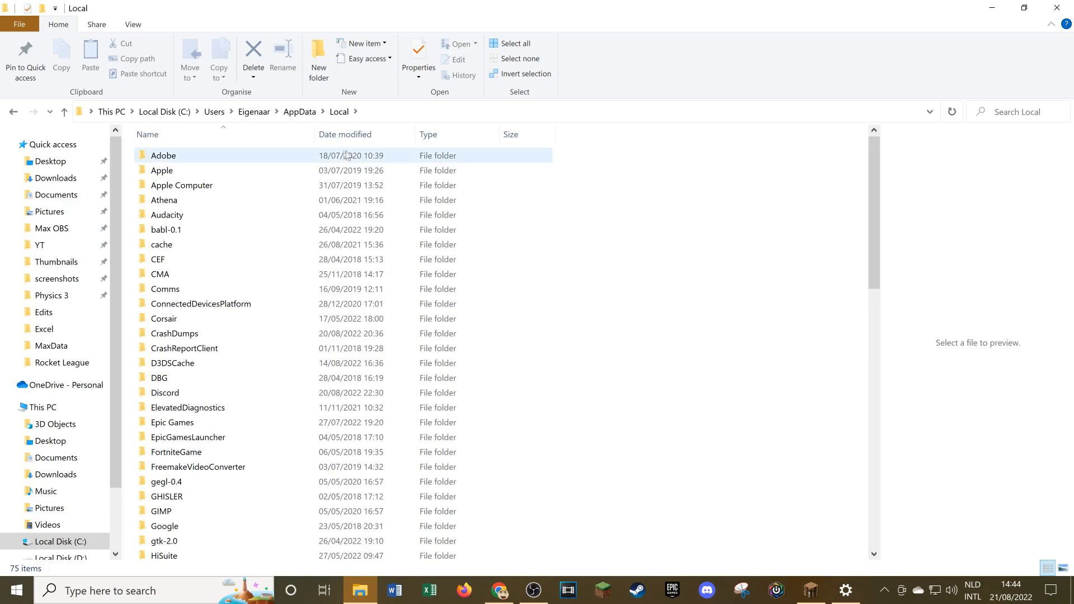
scroll(down, 3)
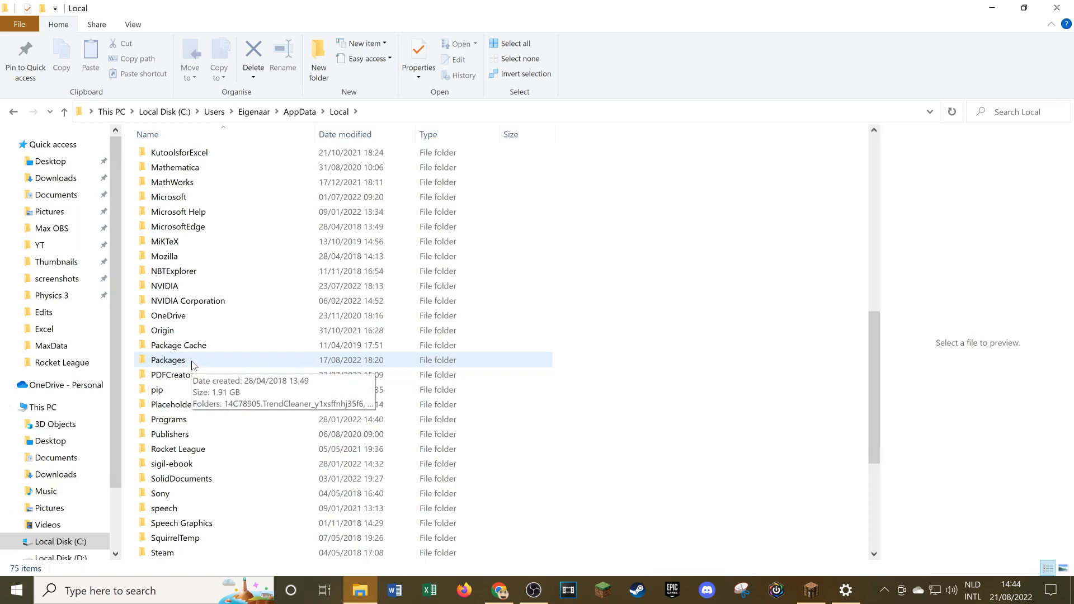
double_click(167, 359)
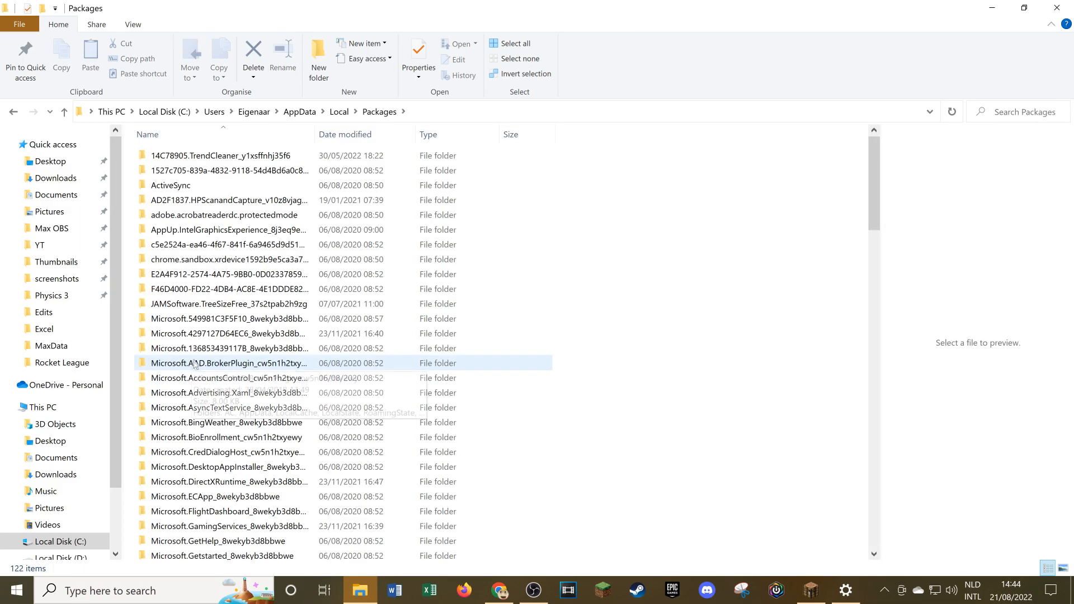
scroll(down, 3)
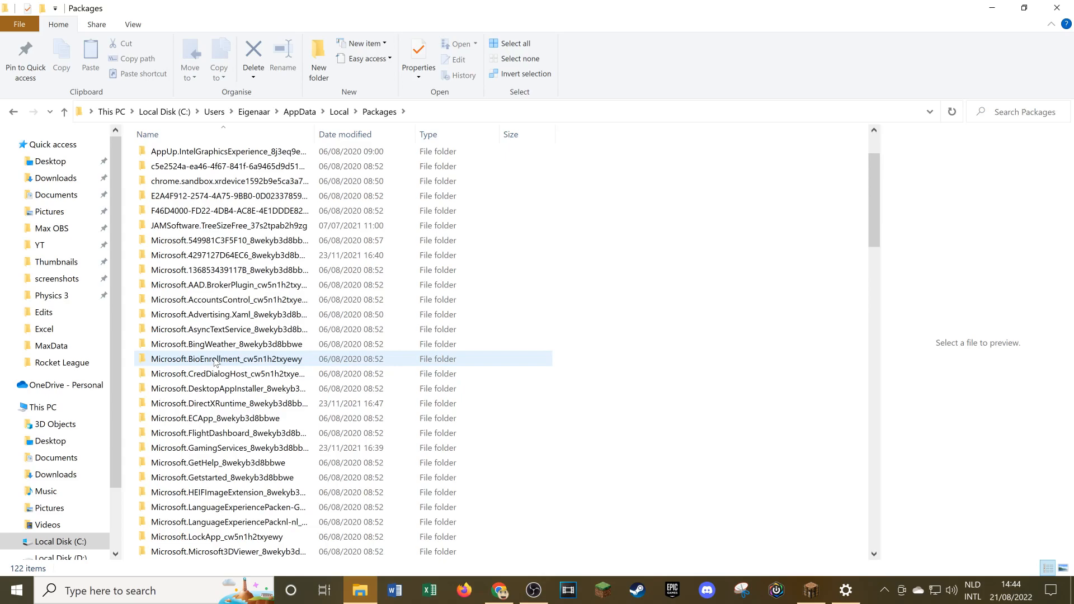
scroll(up, 3)
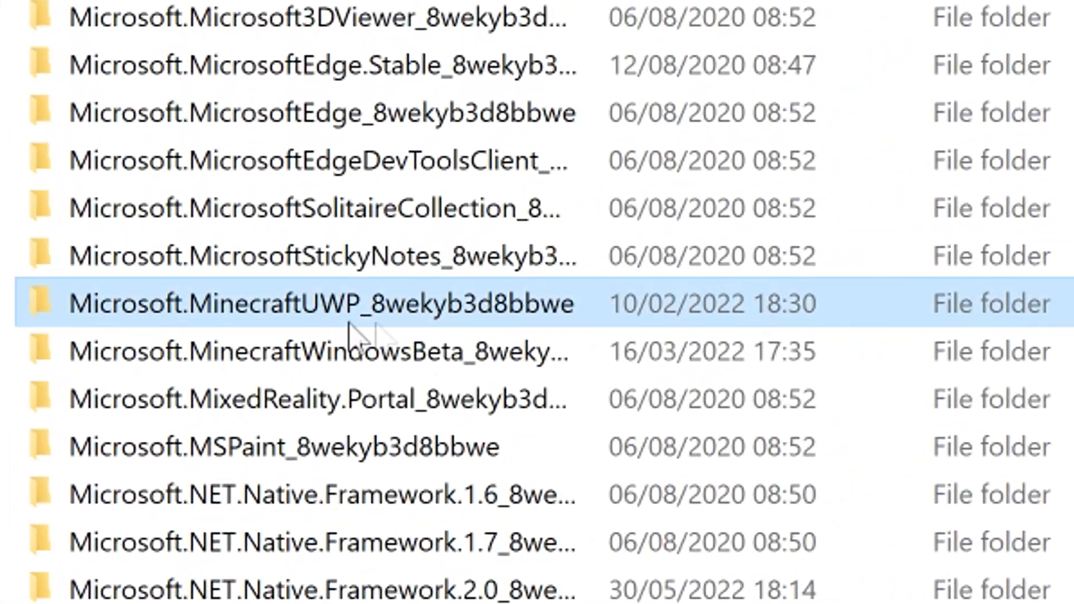
mouse_move(164, 328)
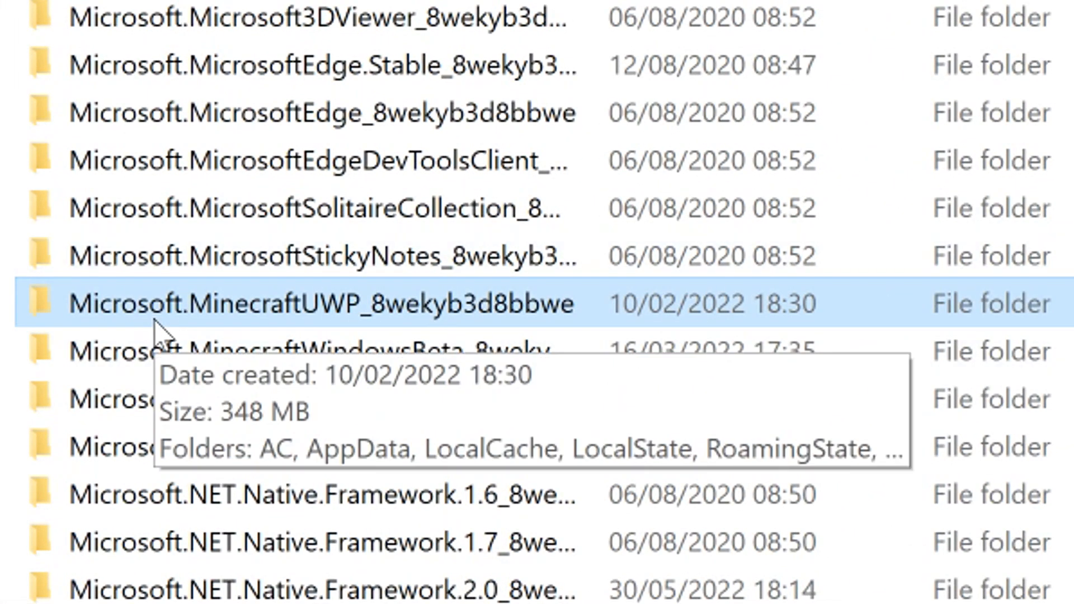
mouse_move(233, 335)
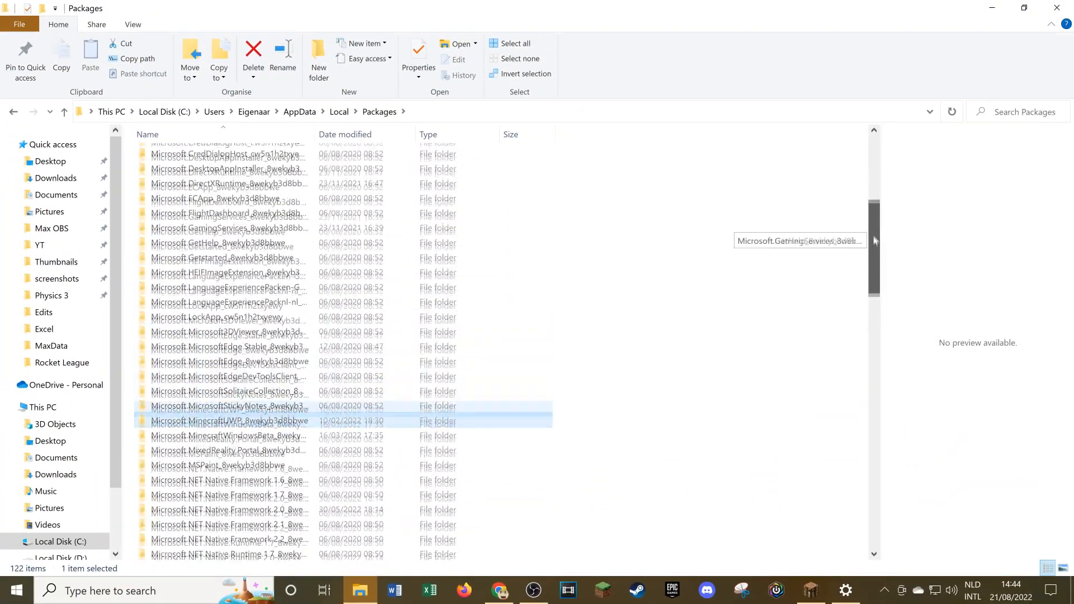
double_click(228, 421)
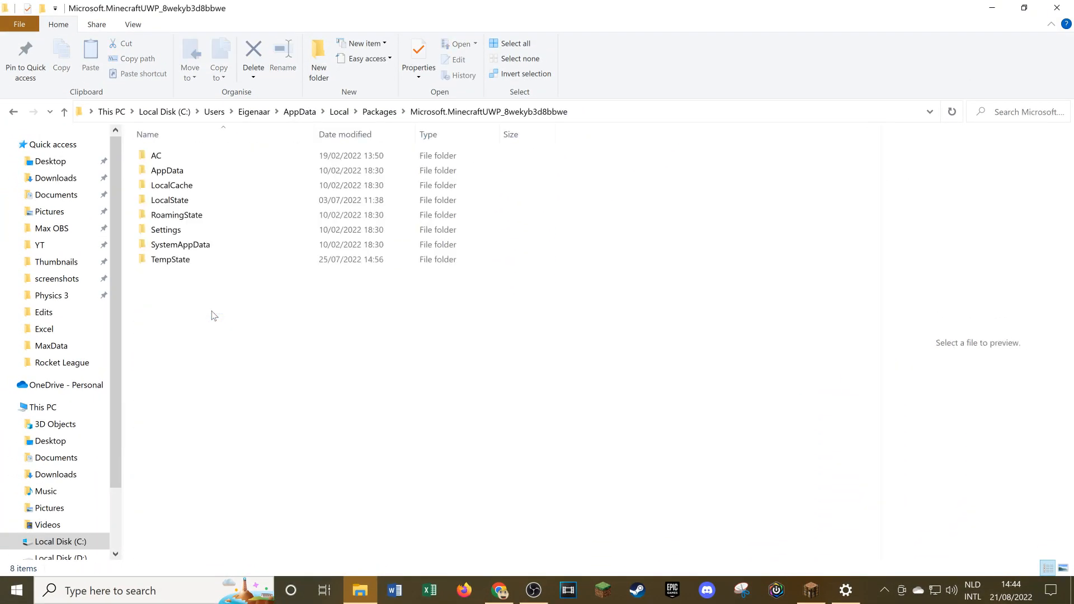
Step: Drill through LocalState, games and com.mojang into the Bedrock minecraftWorlds folder
click(170, 259)
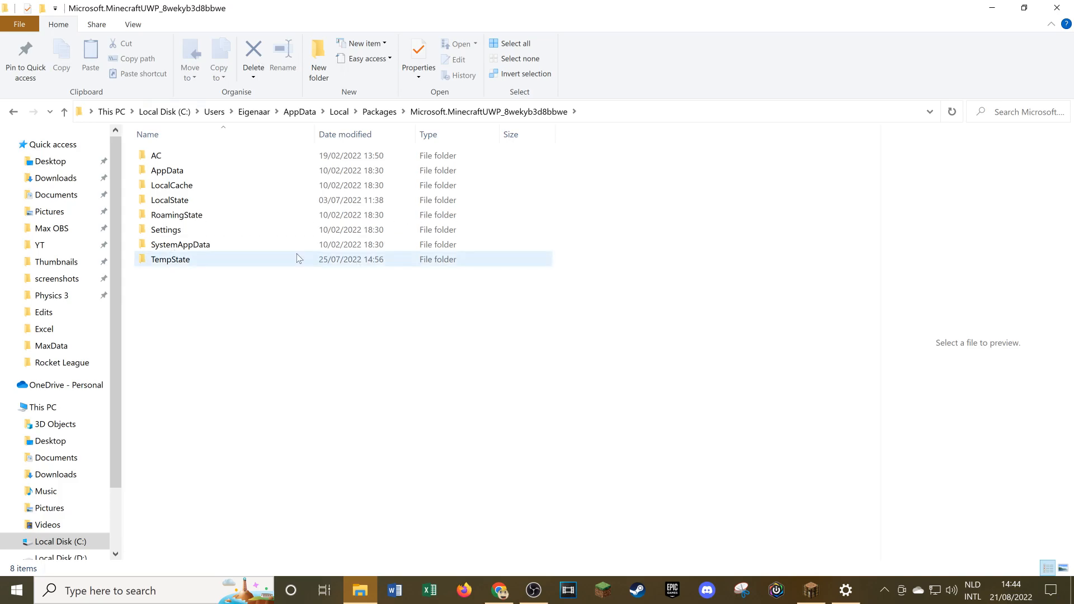
click(168, 200)
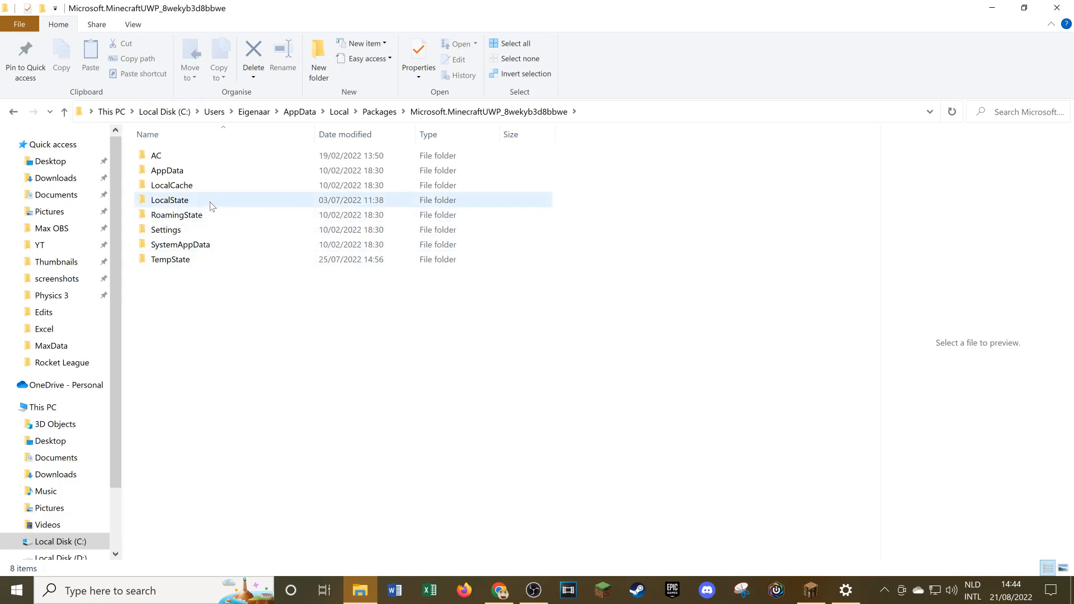
double_click(169, 200)
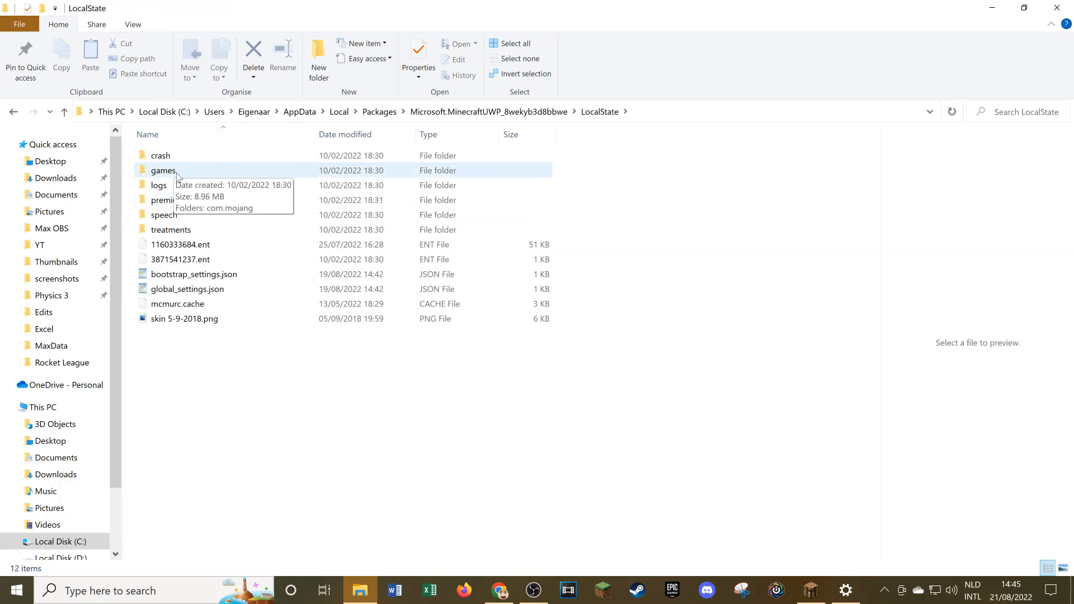
double_click(163, 170)
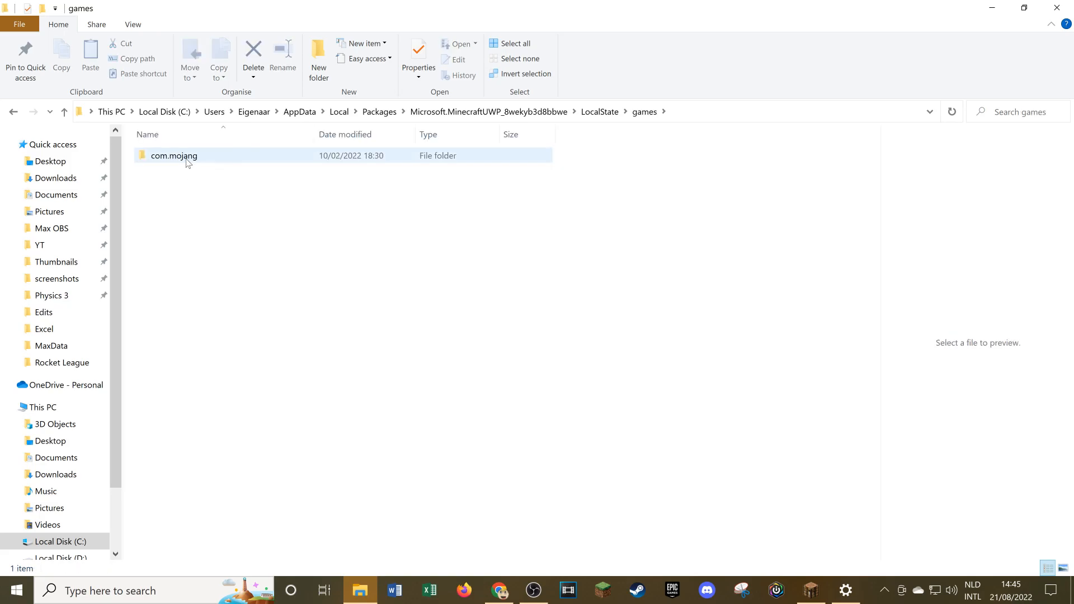
mouse_move(193, 159)
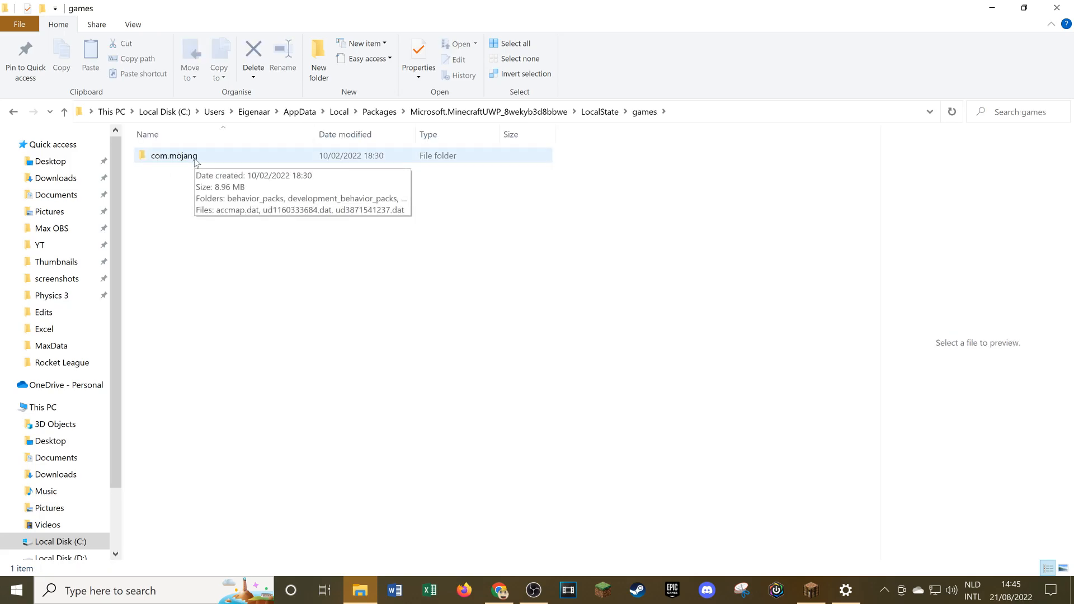
double_click(173, 155)
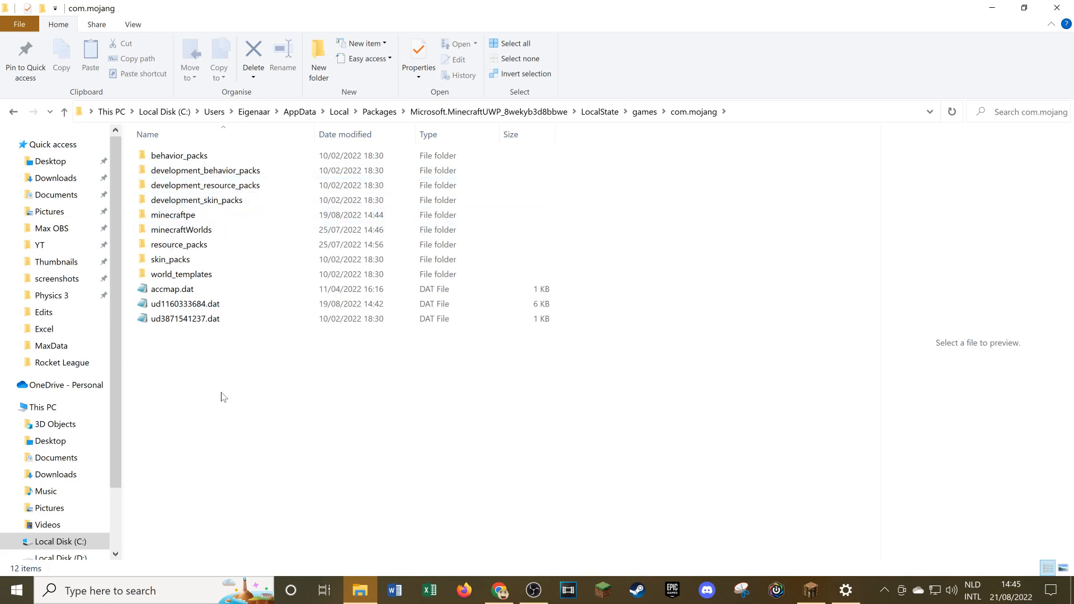
click(179, 155)
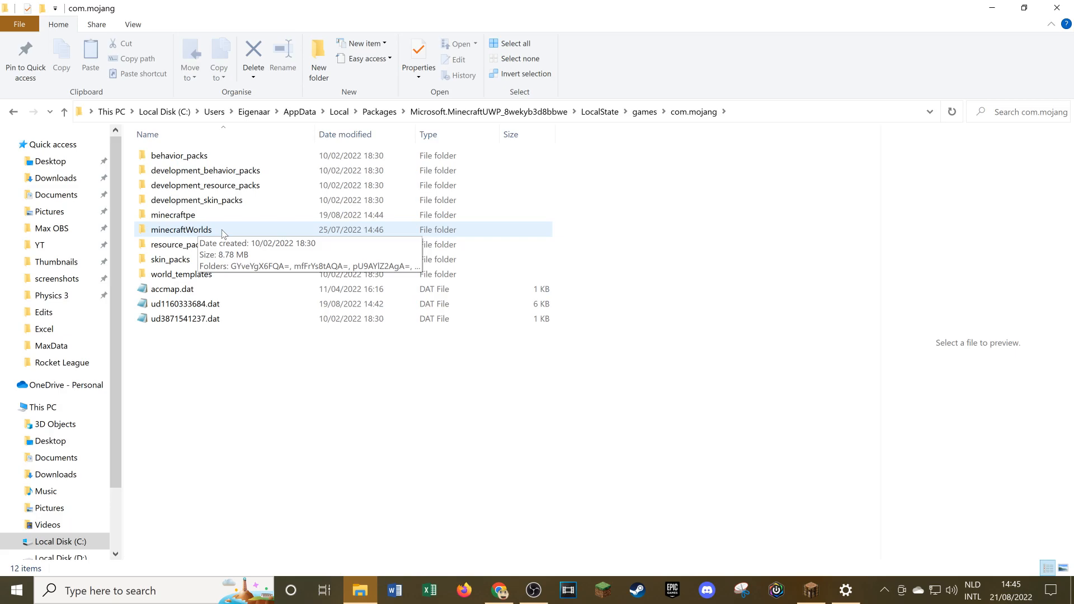
double_click(181, 230)
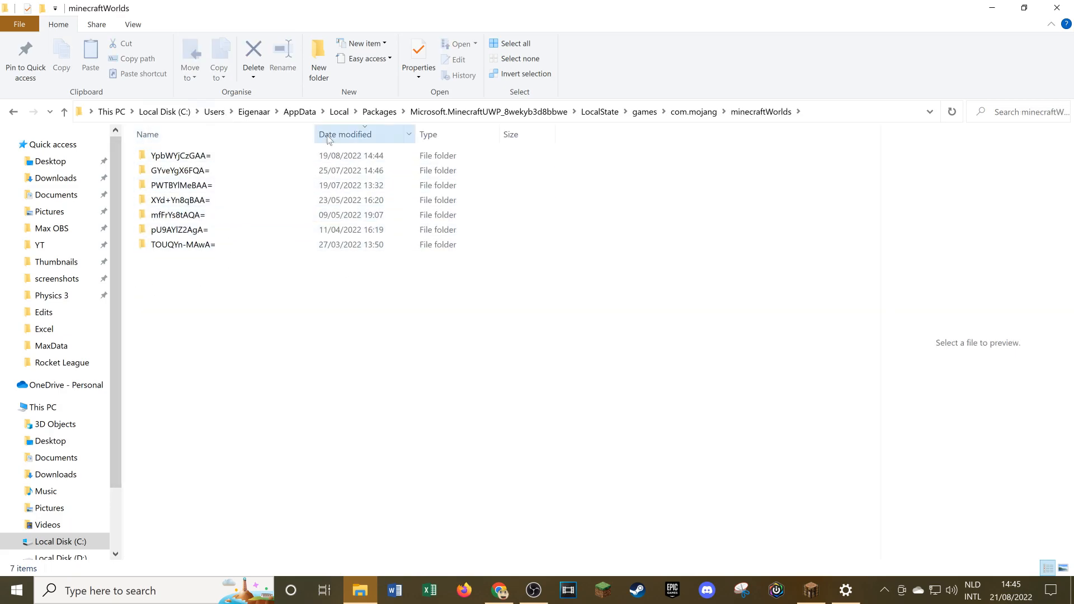
Step: Inspect the XYd+Yn8qBAA= world folder and its levelname.txt, then return to minecraftWorlds
click(181, 215)
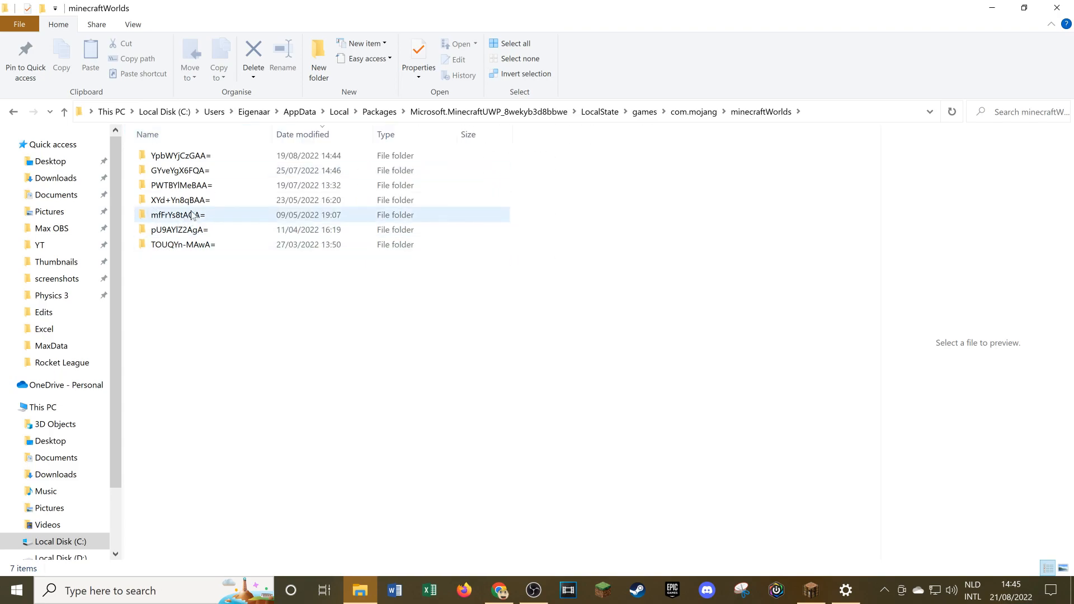
click(182, 155)
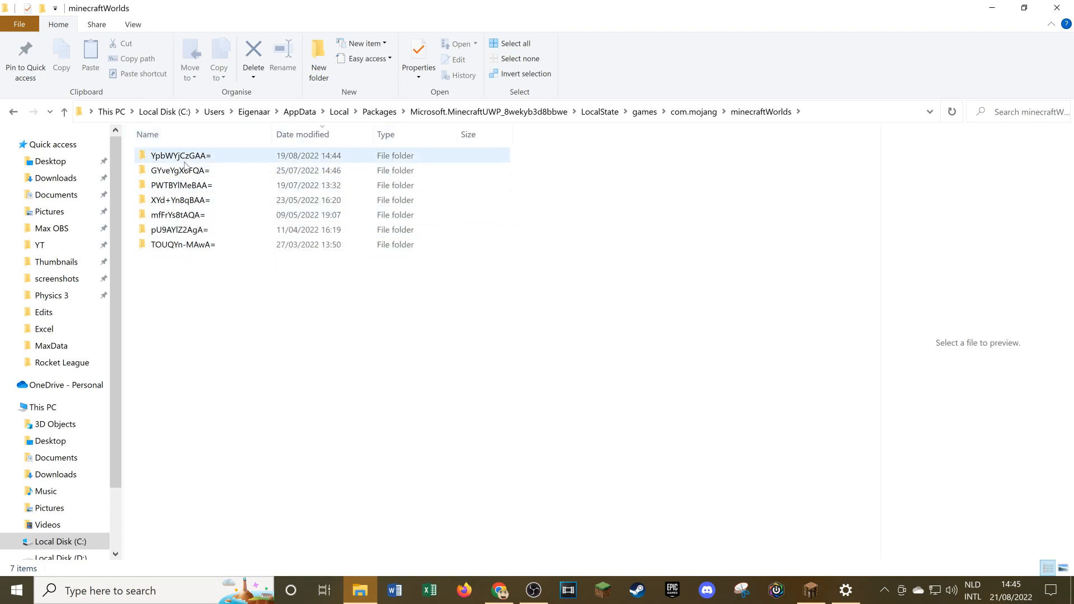
double_click(181, 156)
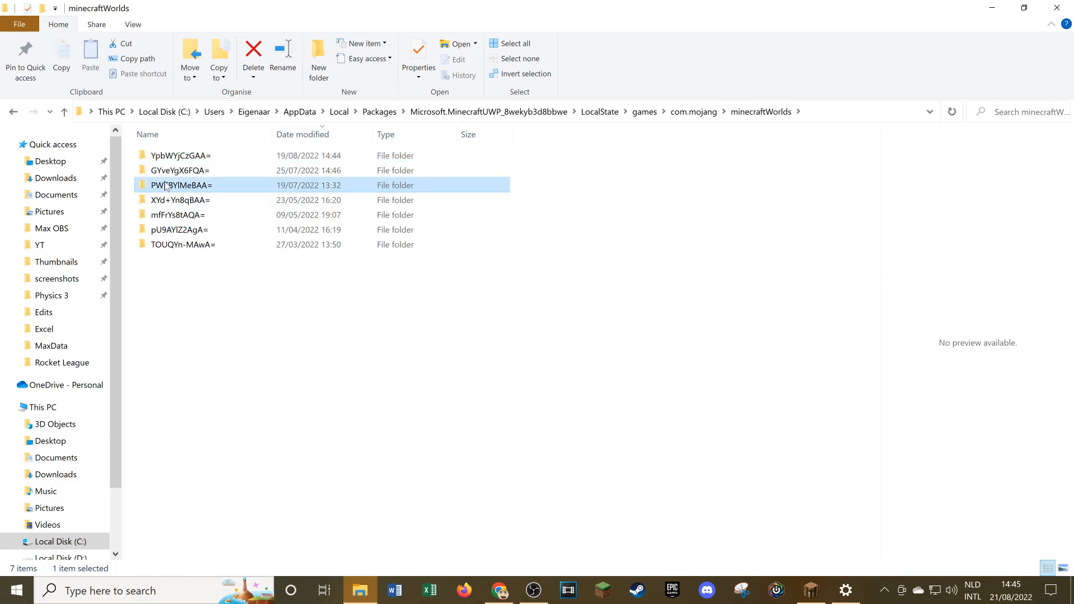
double_click(180, 199)
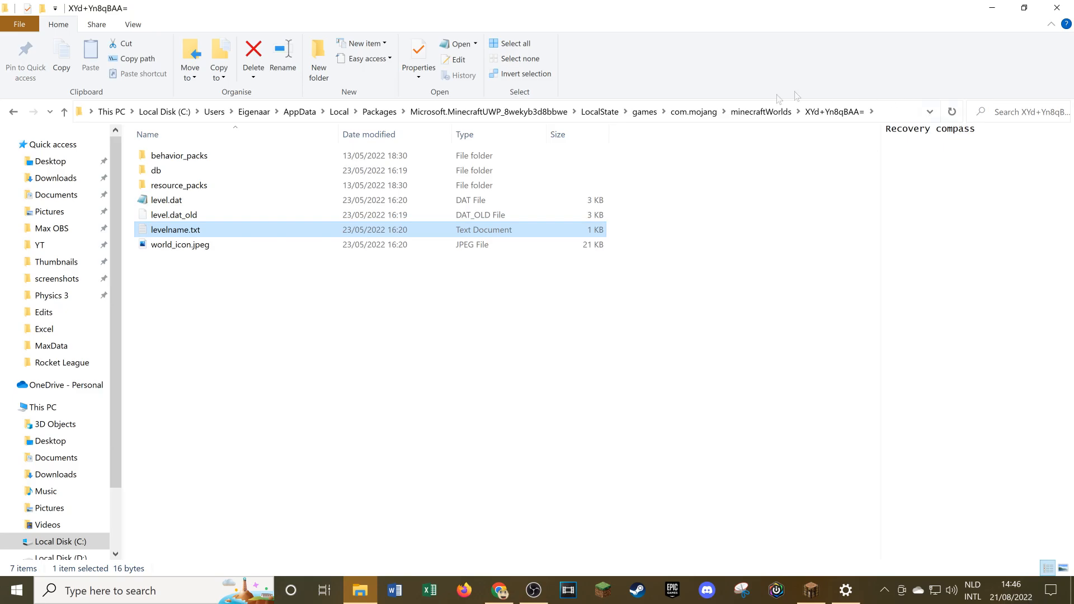
click(64, 111)
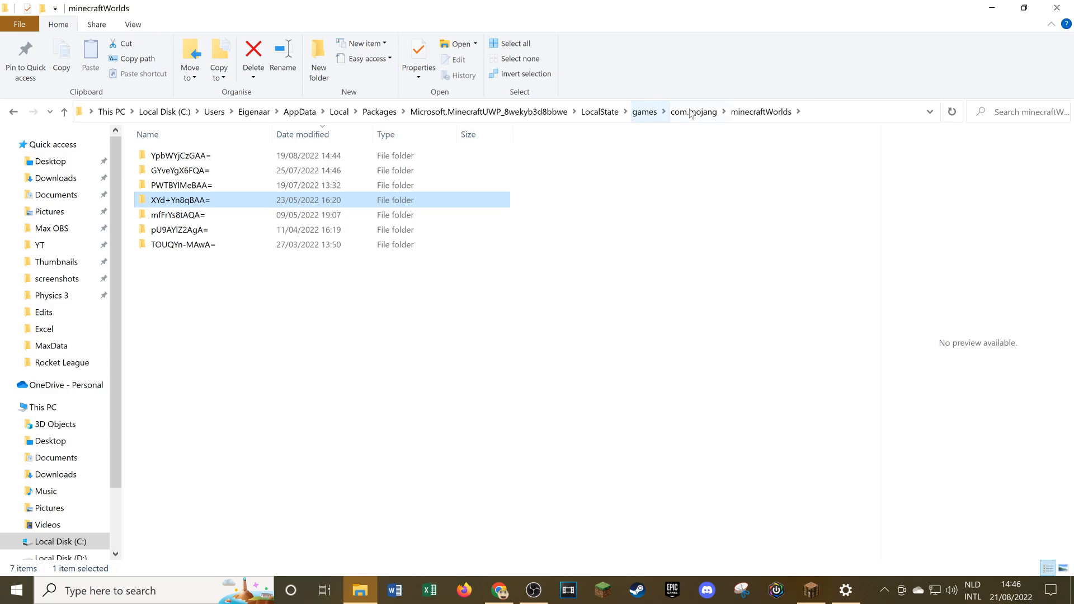
Step: From games, pin com.mojang to Quick access and reopen it from the pinned shortcut
click(644, 111)
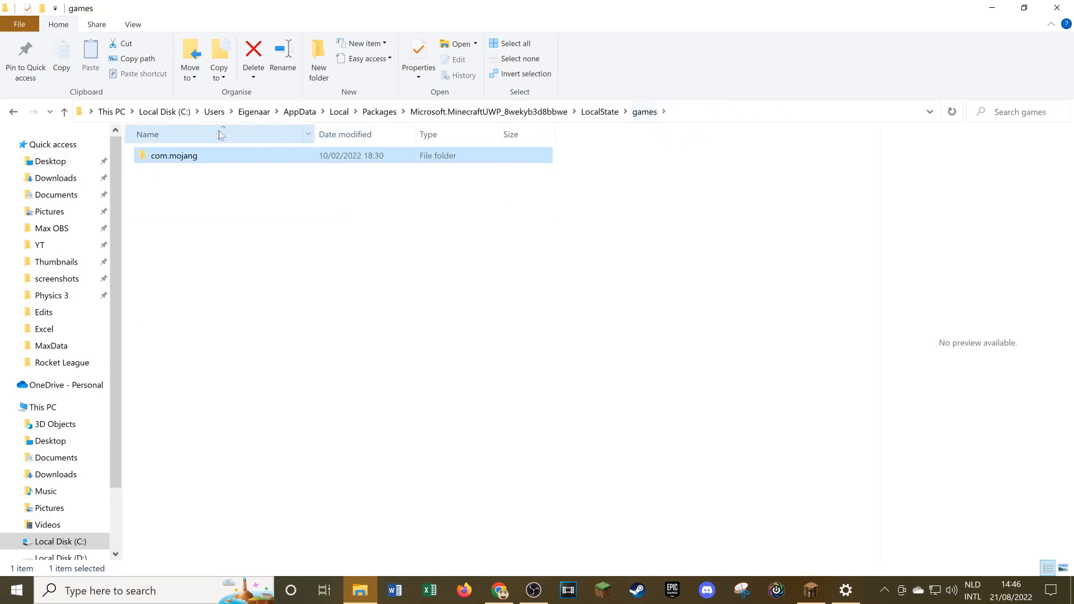
right_click(173, 155)
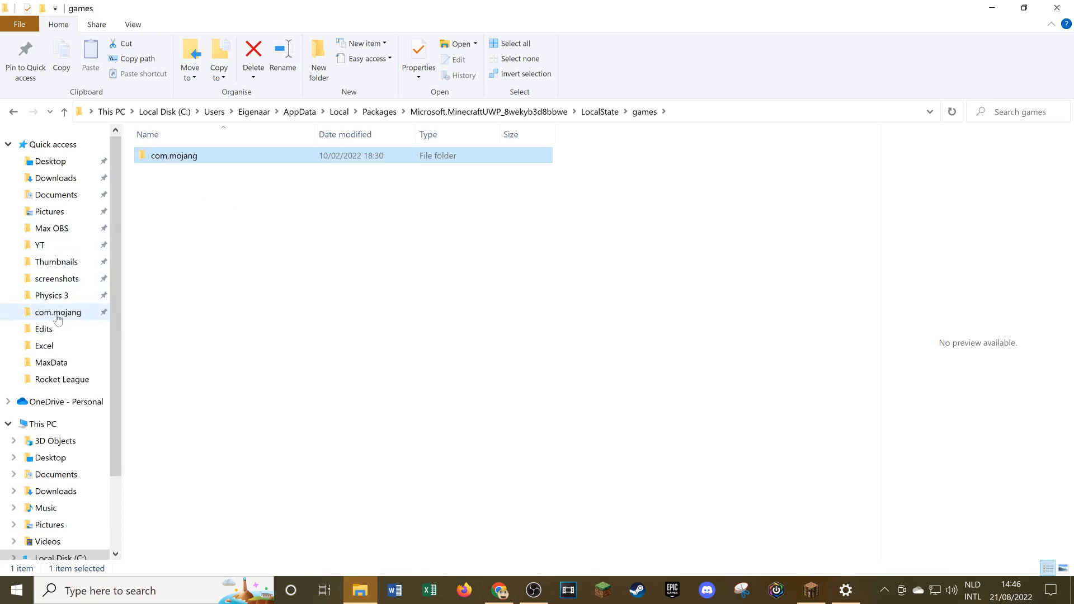
double_click(173, 156)
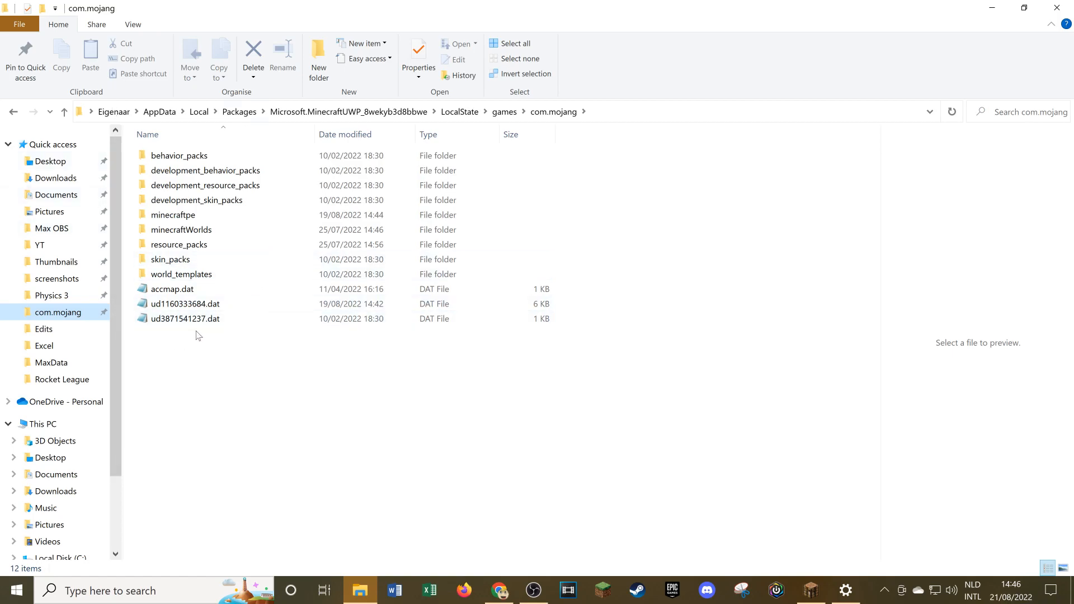
click(185, 318)
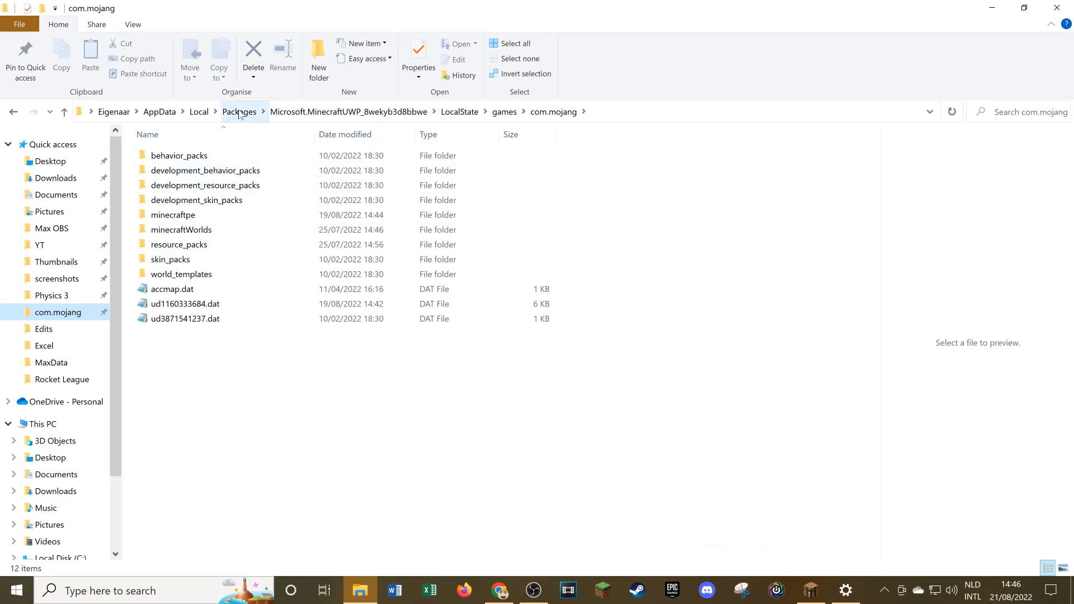
Step: Open the Microsoft.MinecraftWindowsBeta Preview package's LocalState com.mojang worlds down to a world folder with level.dat_old
click(239, 112)
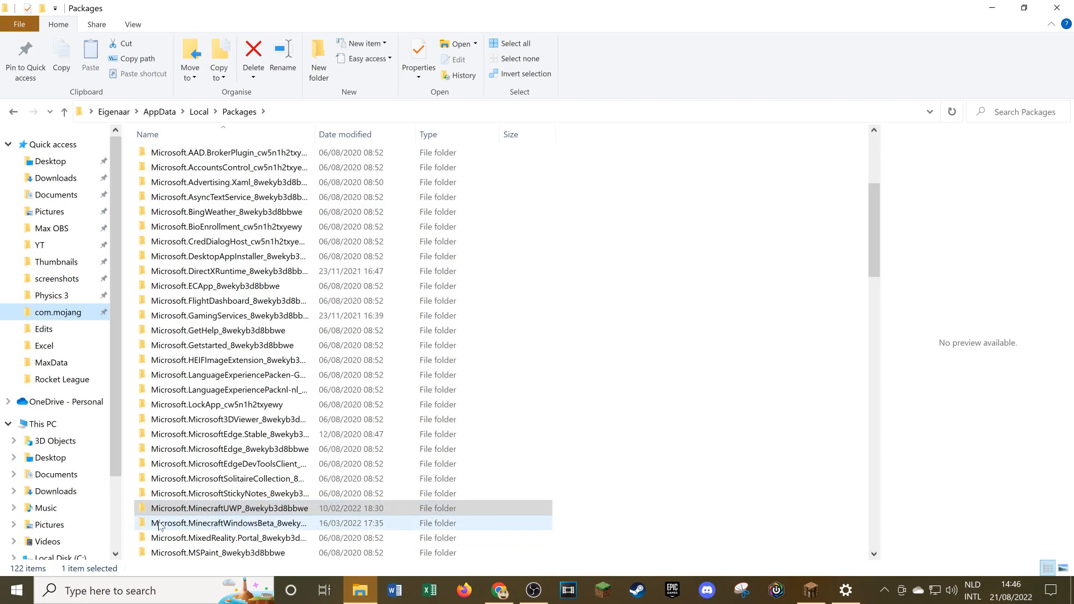
mouse_move(229, 522)
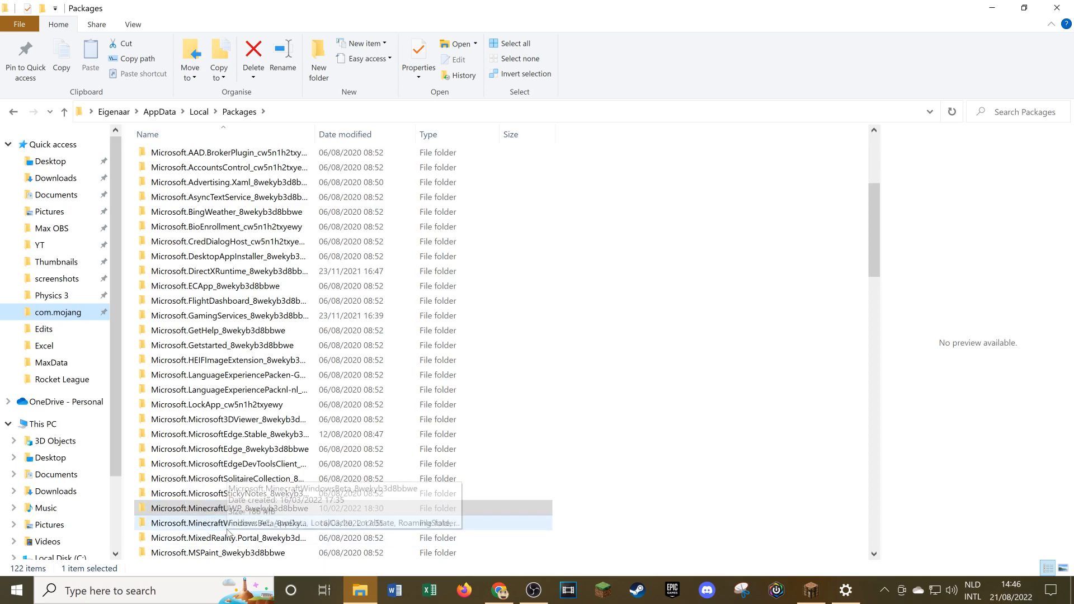
double_click(228, 522)
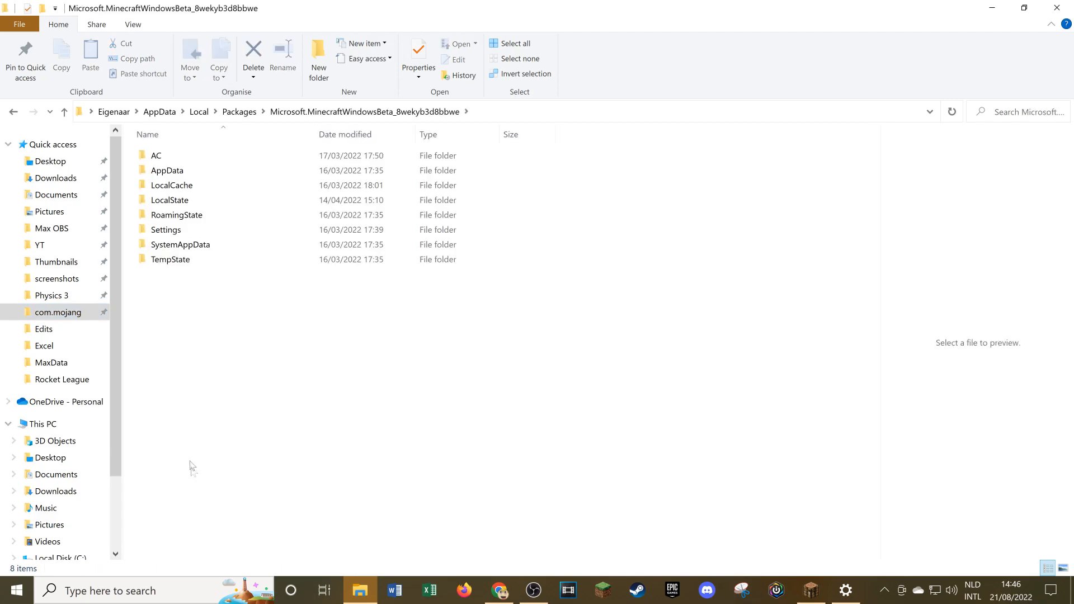
click(169, 199)
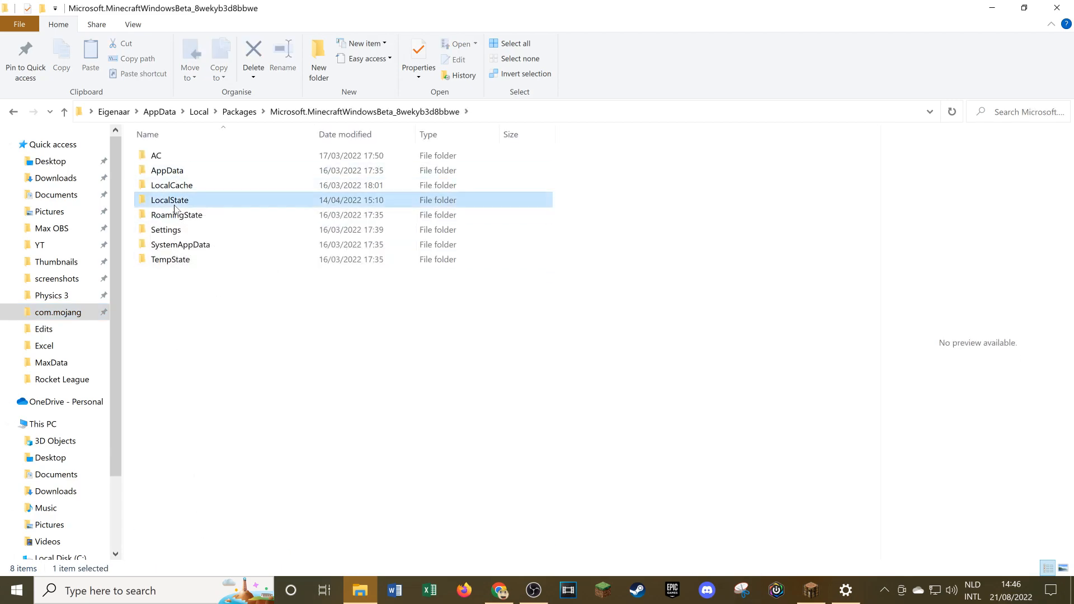
double_click(169, 199)
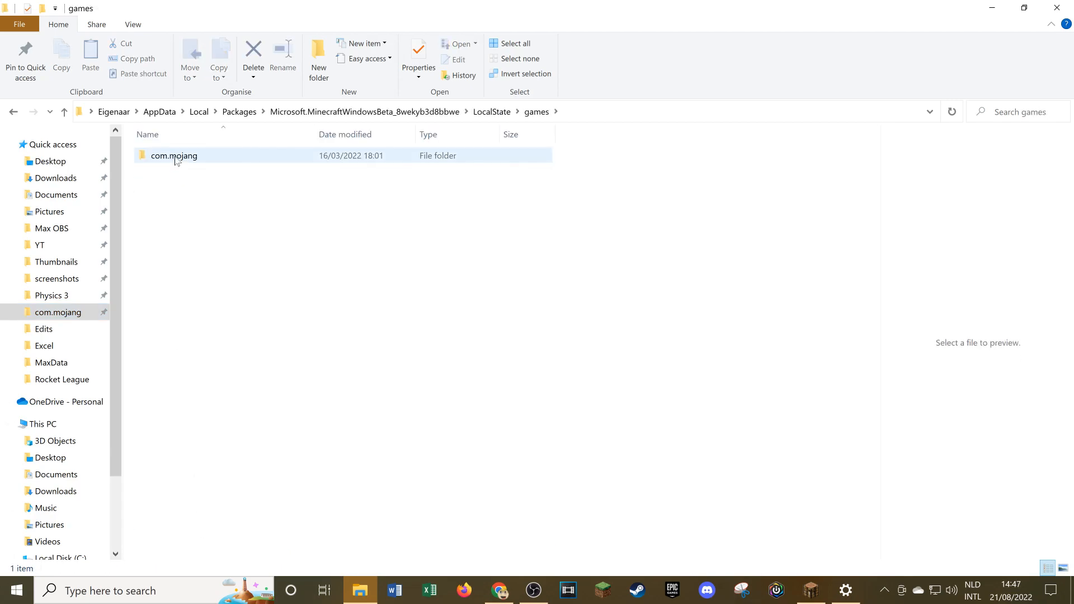
double_click(174, 155)
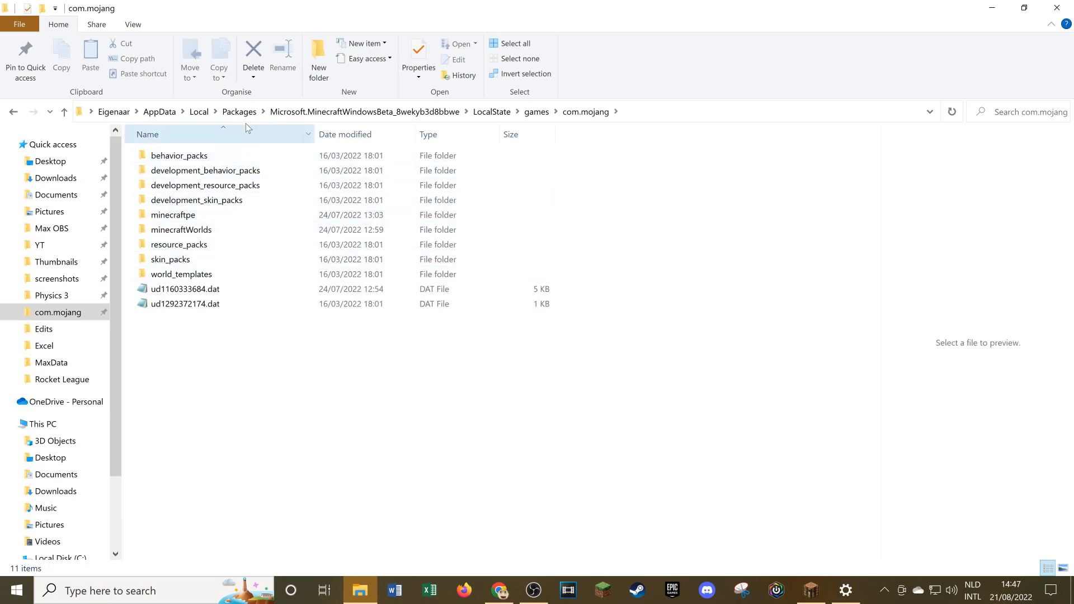
mouse_move(170, 259)
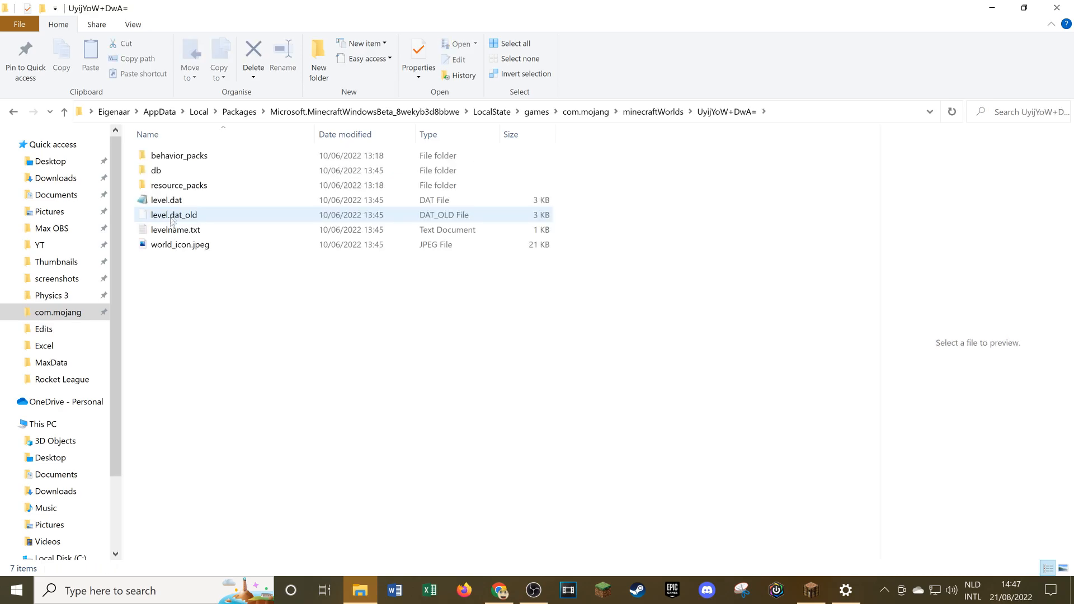
click(176, 229)
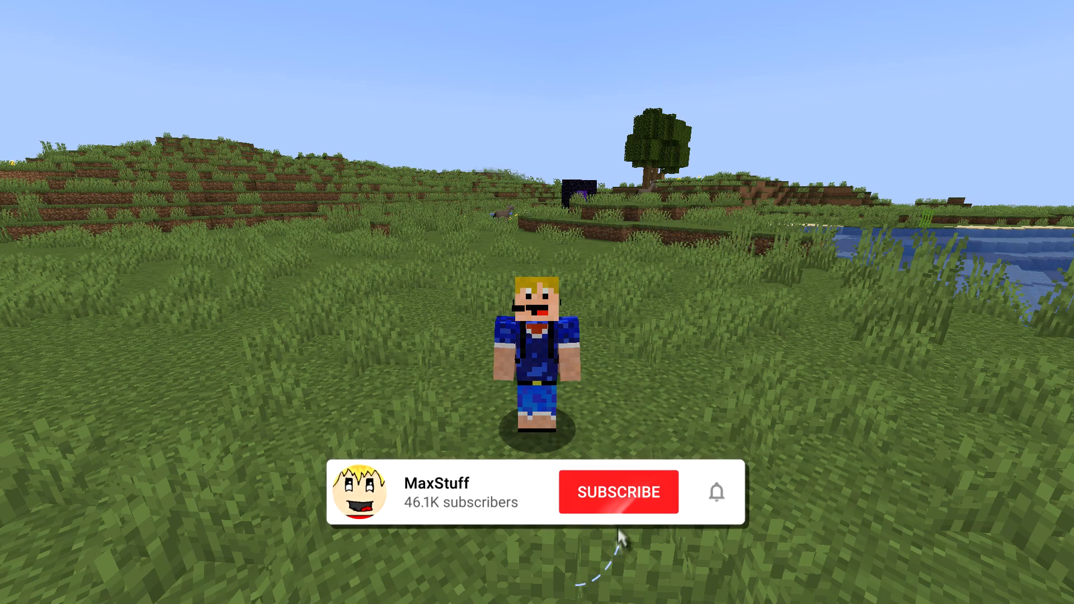
click(619, 492)
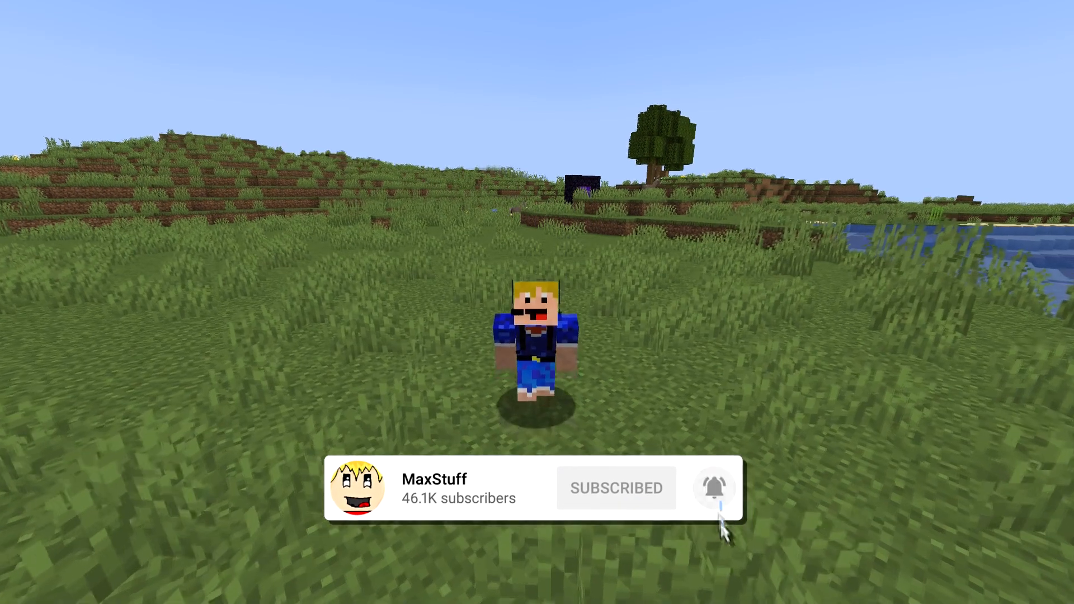